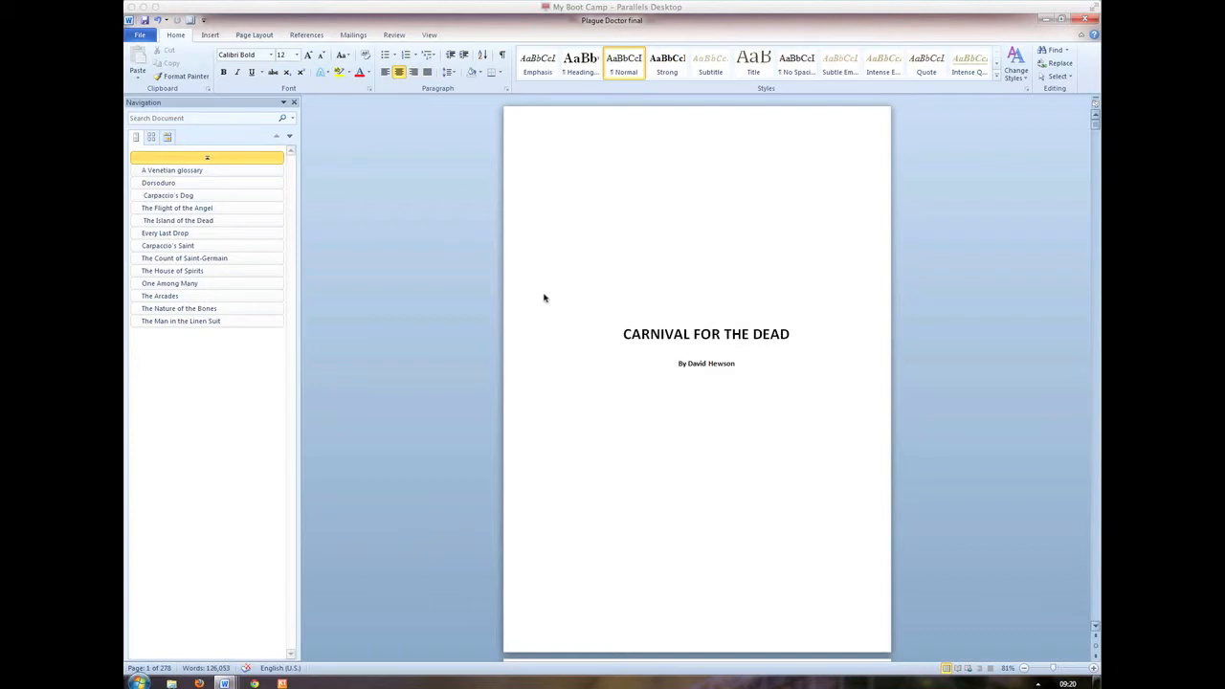
{"action": "mouse_move", "coordinate": [575, 280]}
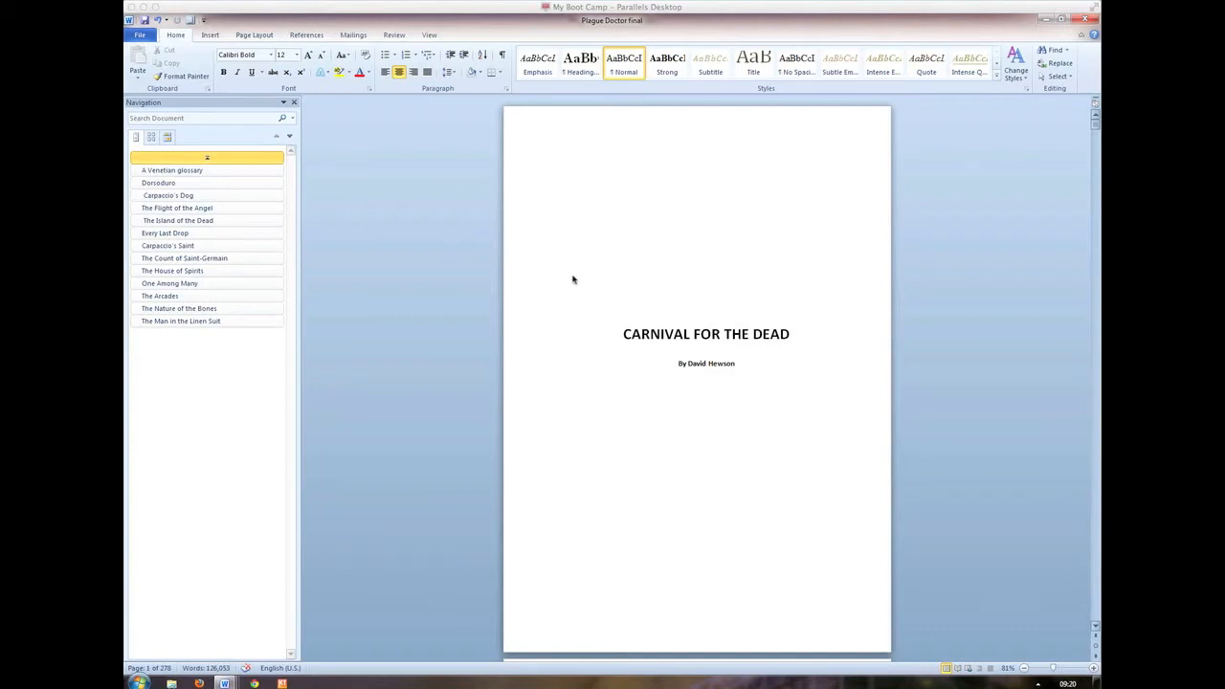
- Scroll the 'Carnival for the Dead' manuscript and place the cursor in its text
{"action": "scroll", "scroll_direction": "down", "scroll_amount": 3}
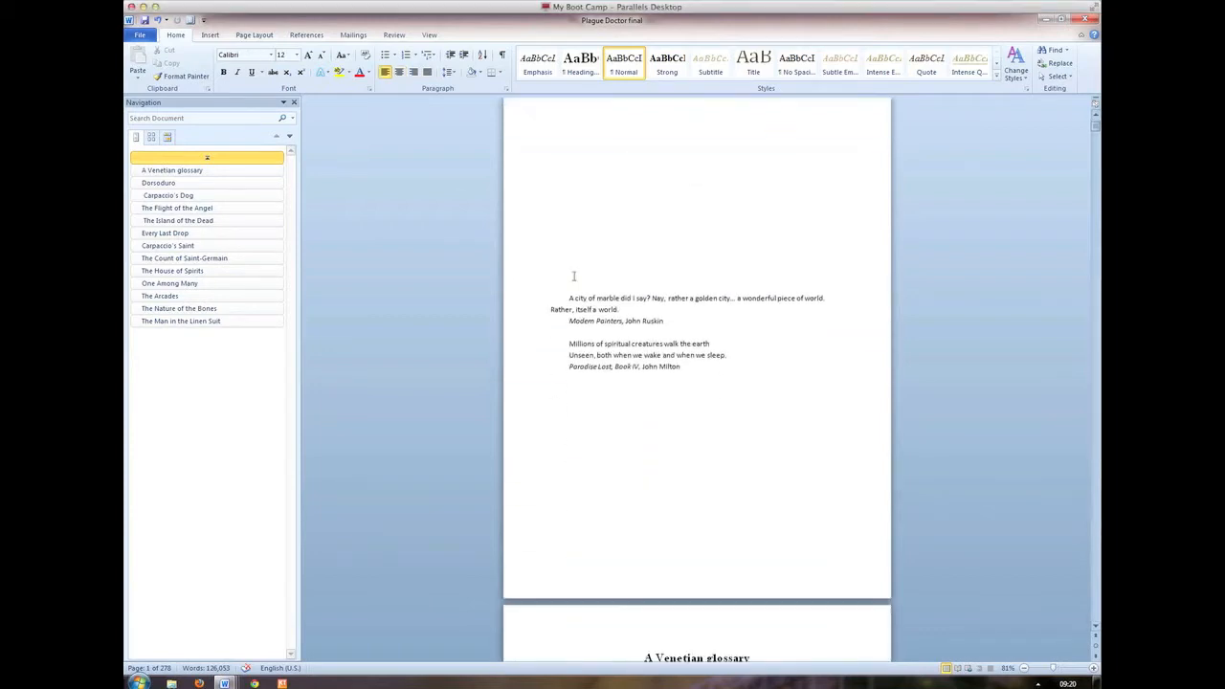
{"action": "scroll", "scroll_direction": "up", "scroll_amount": 3}
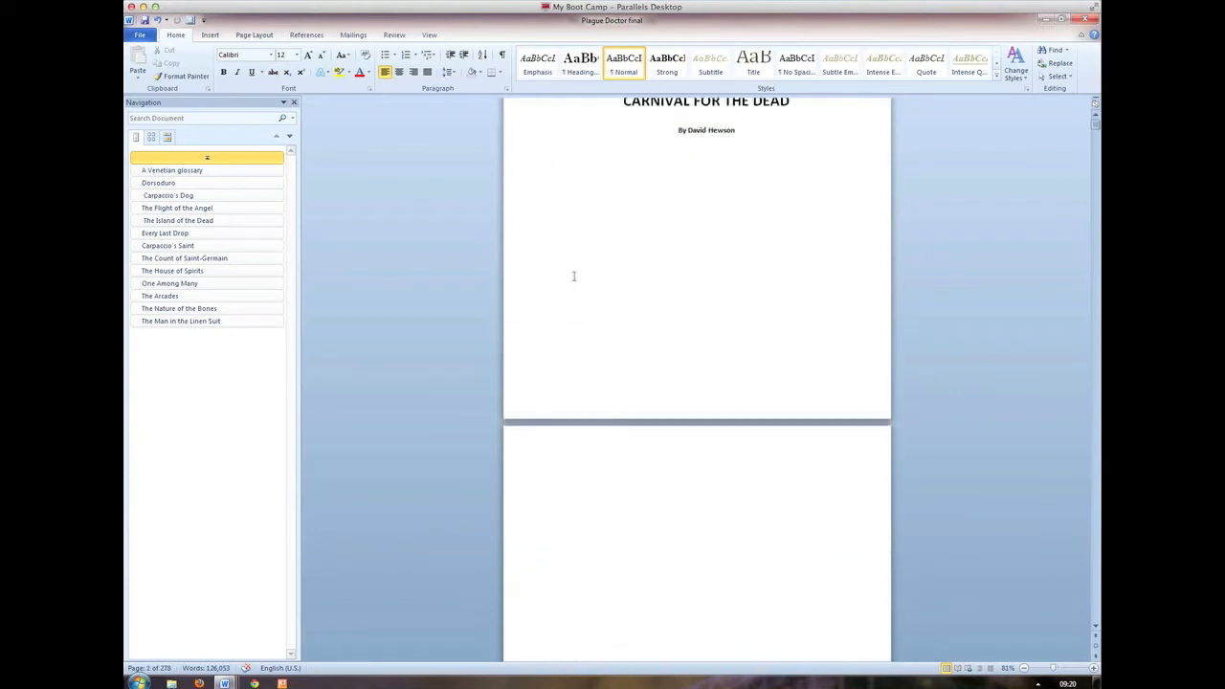
{"action": "scroll", "scroll_direction": "up", "scroll_amount": 3}
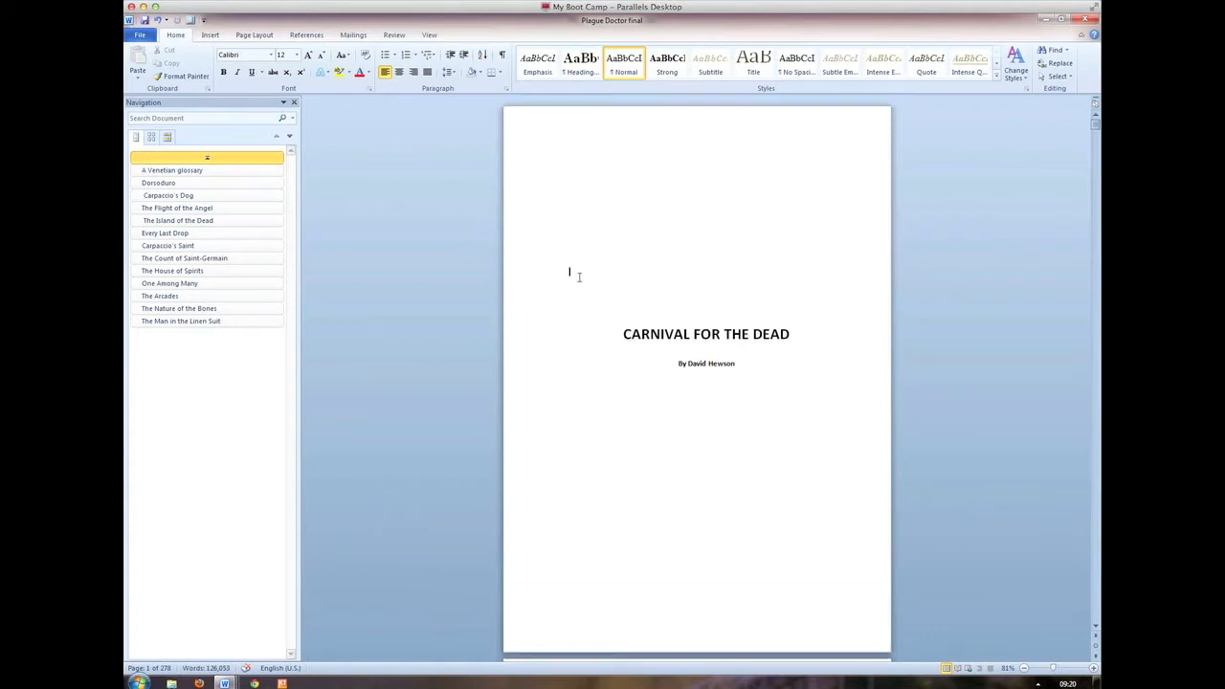
{"action": "mouse_move", "coordinate": [580, 260]}
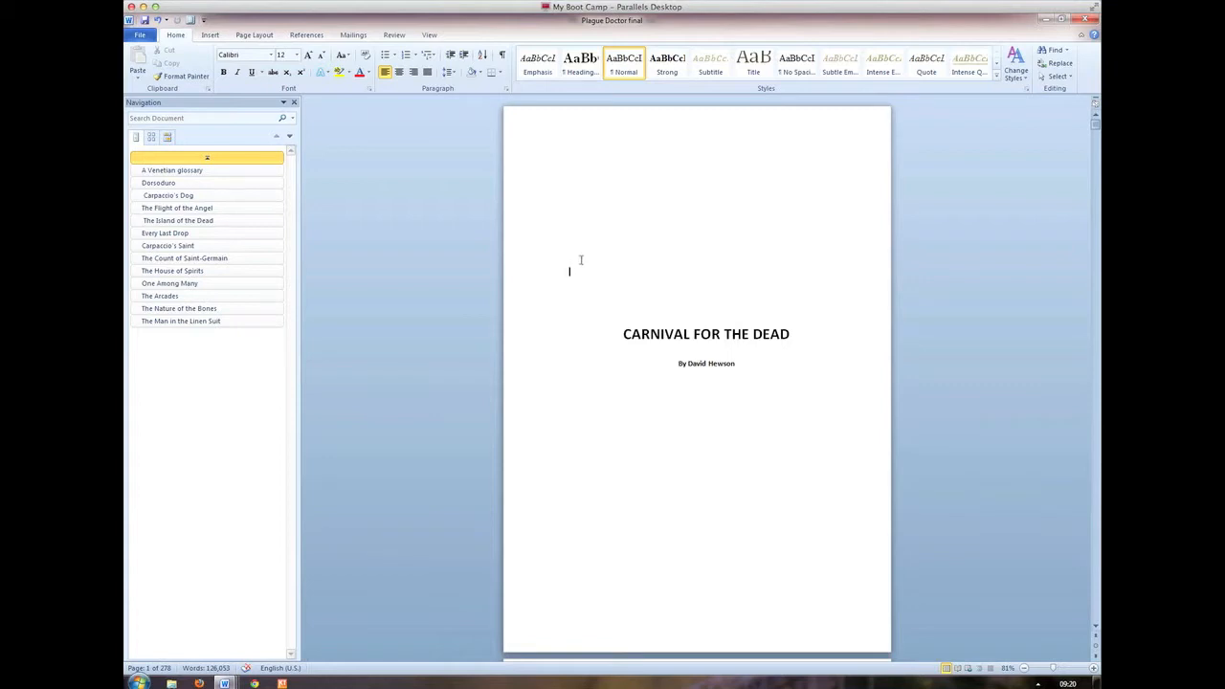
{"action": "mouse_move", "coordinate": [619, 248]}
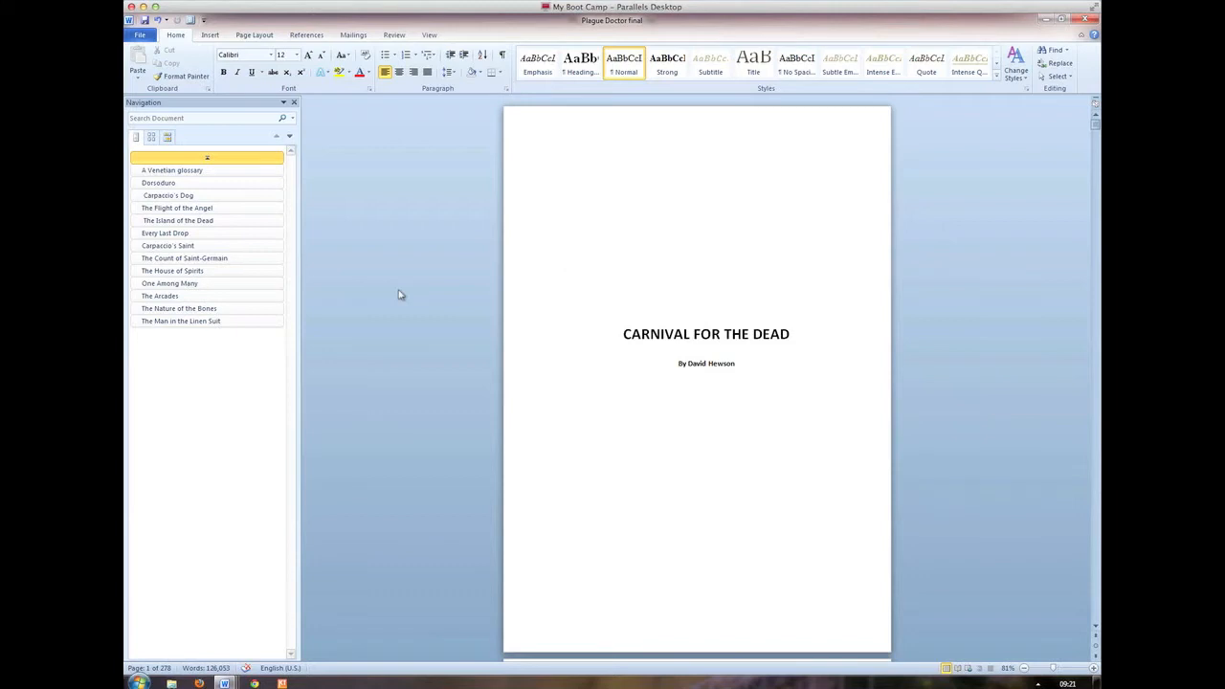
{"action": "left_click", "coordinate": [570, 271]}
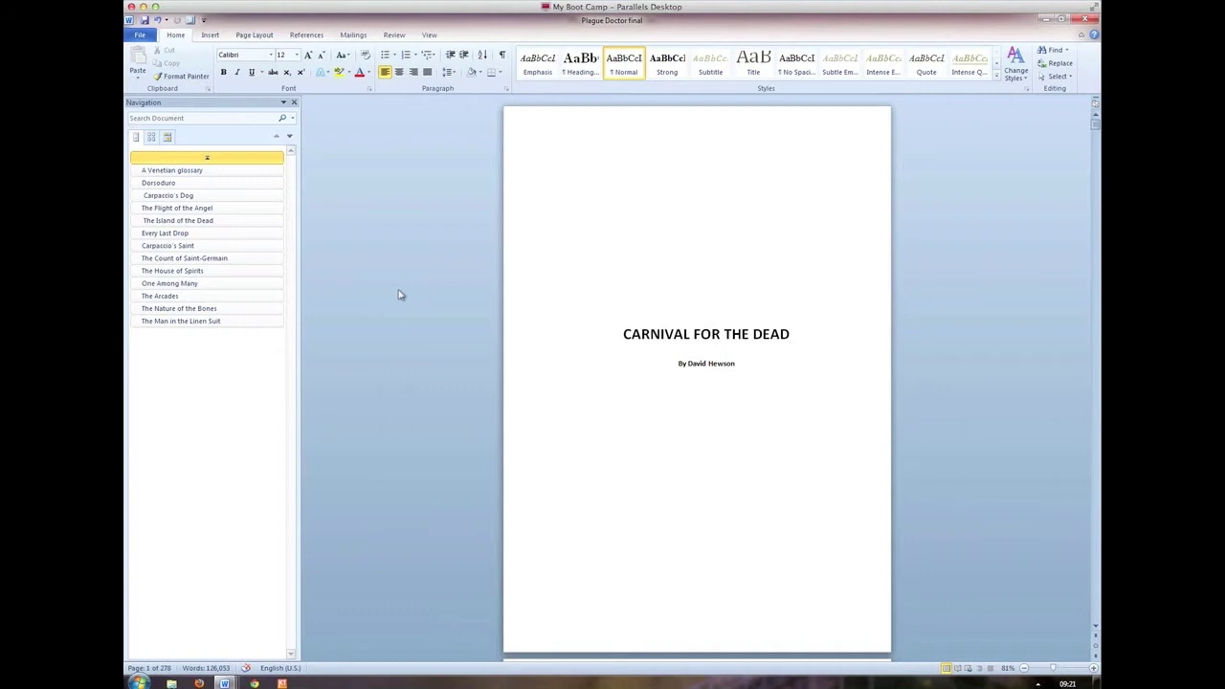
{"action": "left_click", "coordinate": [571, 272]}
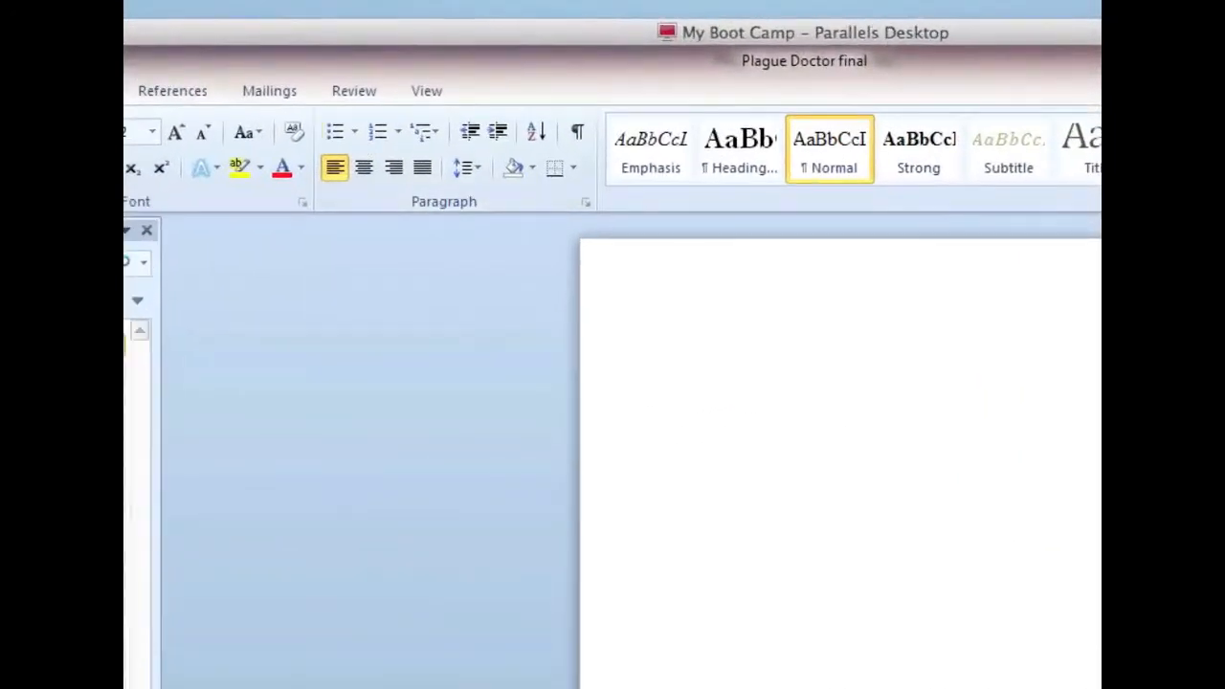
- Show the Mailings, Review and References ribbon tabs in turn
{"action": "left_click", "coordinate": [268, 90]}
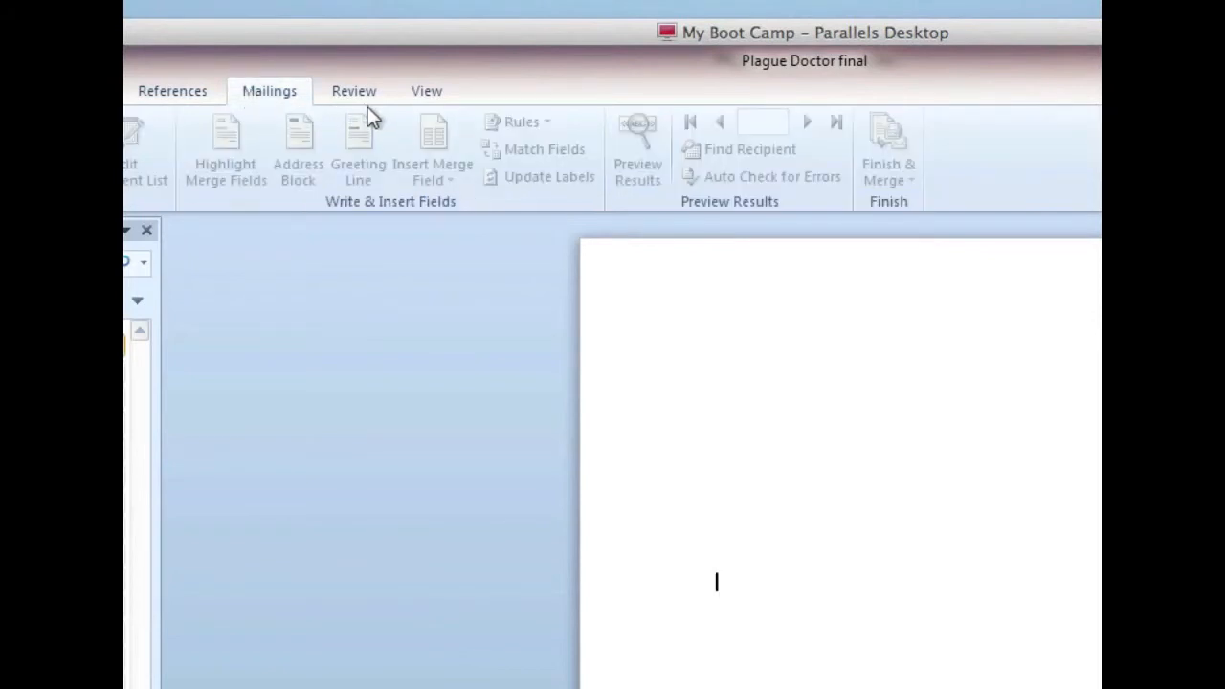
{"action": "left_click", "coordinate": [352, 90]}
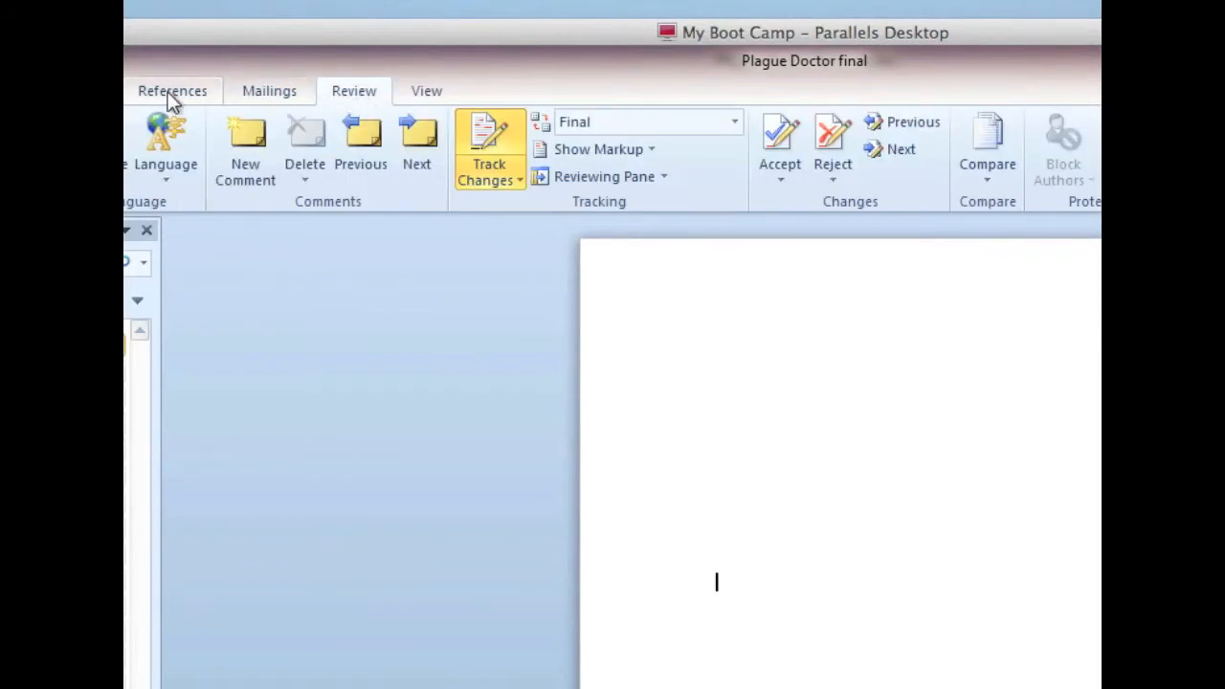
{"action": "left_click", "coordinate": [172, 90]}
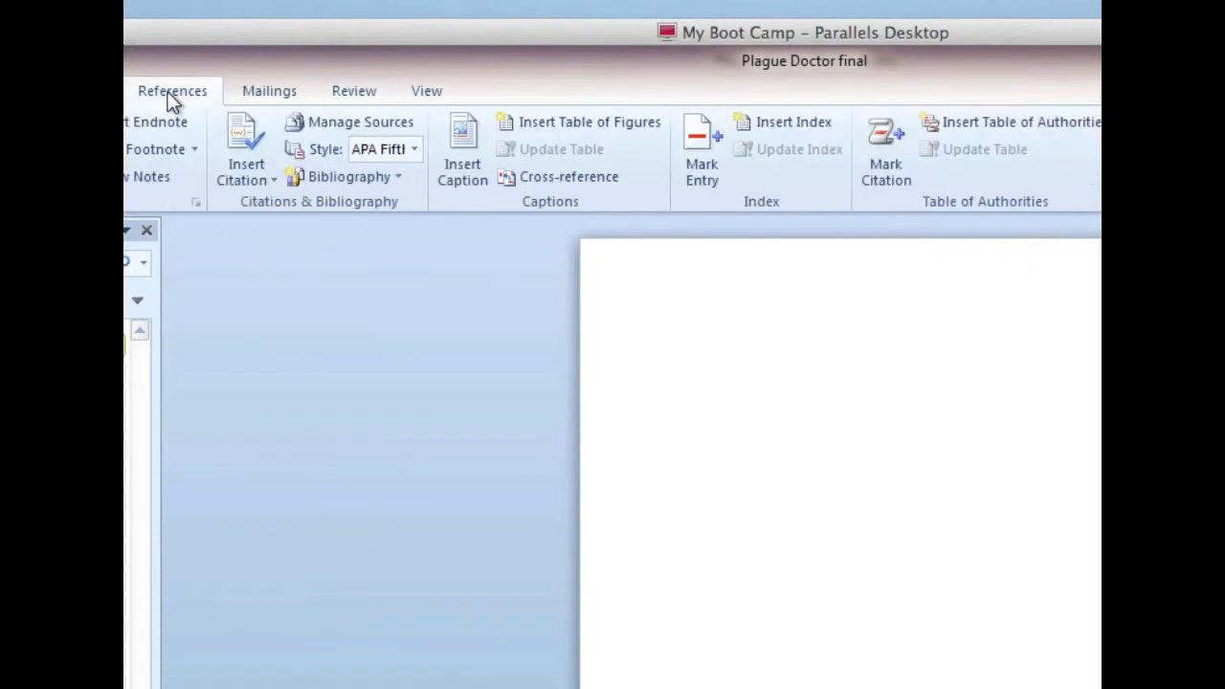
{"action": "mouse_move", "coordinate": [291, 337]}
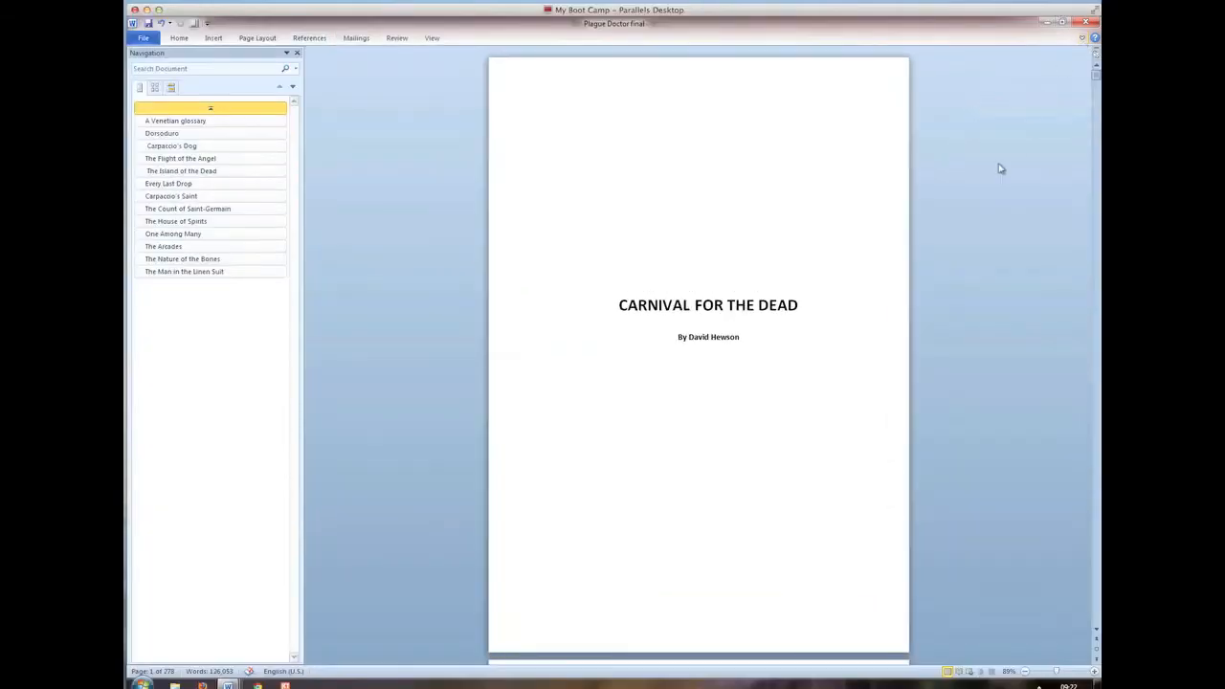
{"action": "mouse_move", "coordinate": [628, 238]}
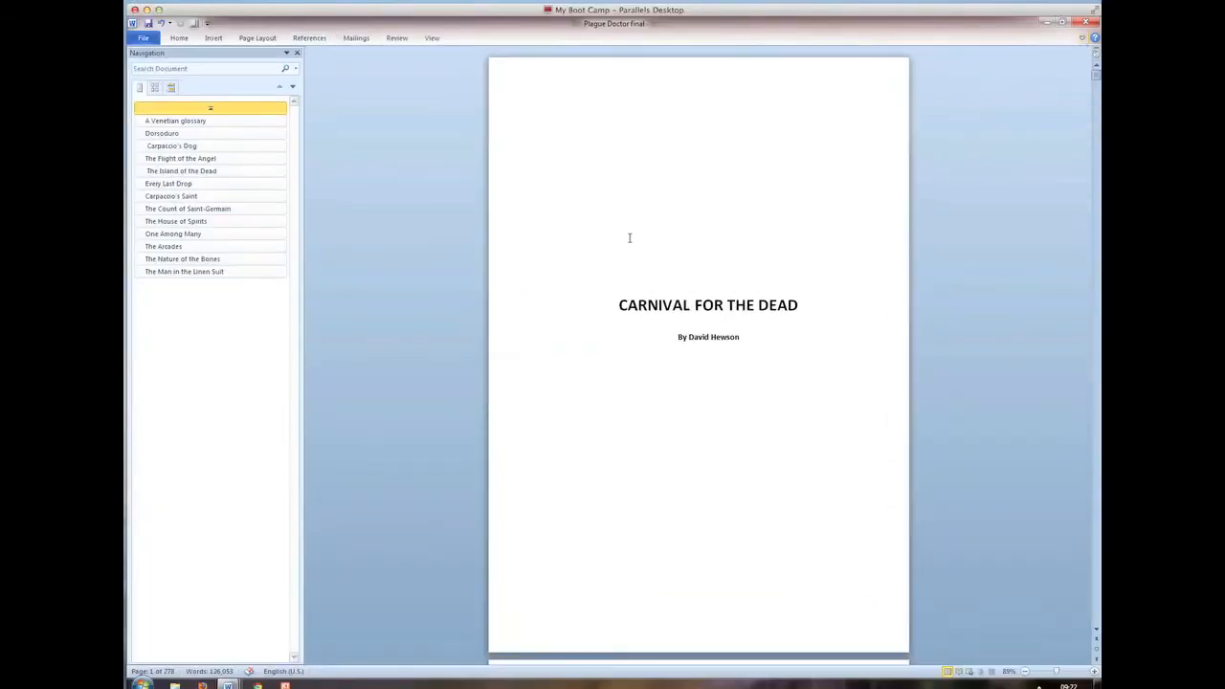
{"action": "scroll", "scroll_direction": "down", "scroll_amount": 3}
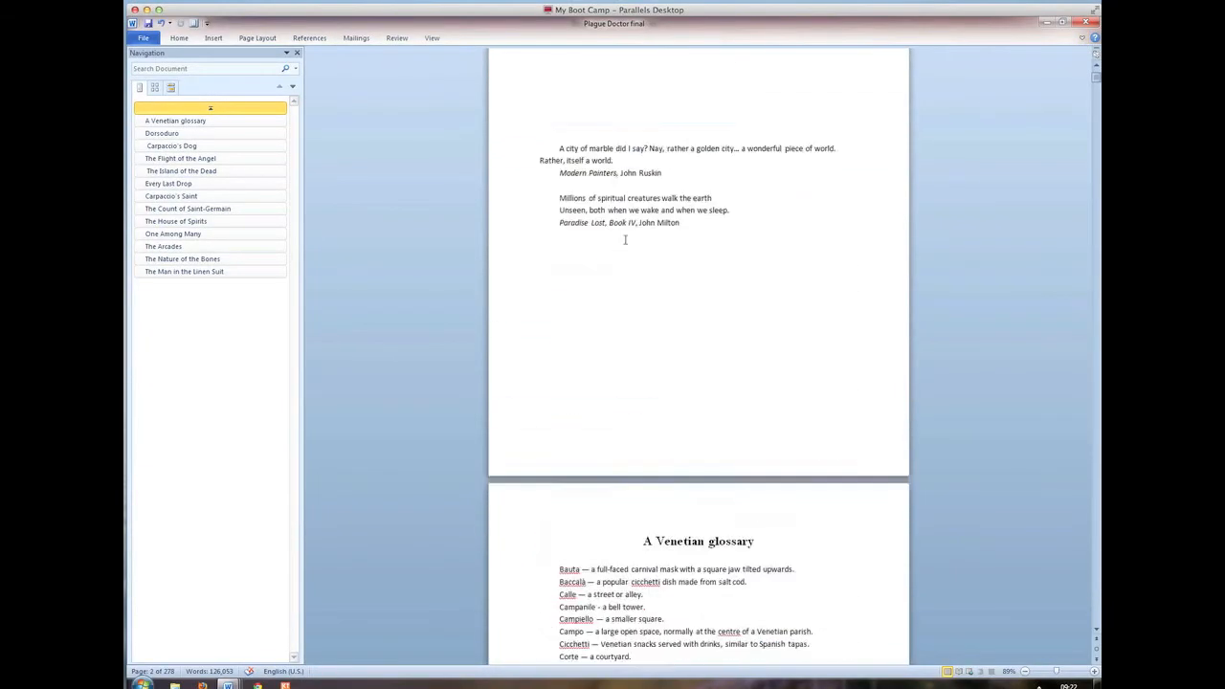
{"action": "scroll", "scroll_direction": "up", "scroll_amount": 3}
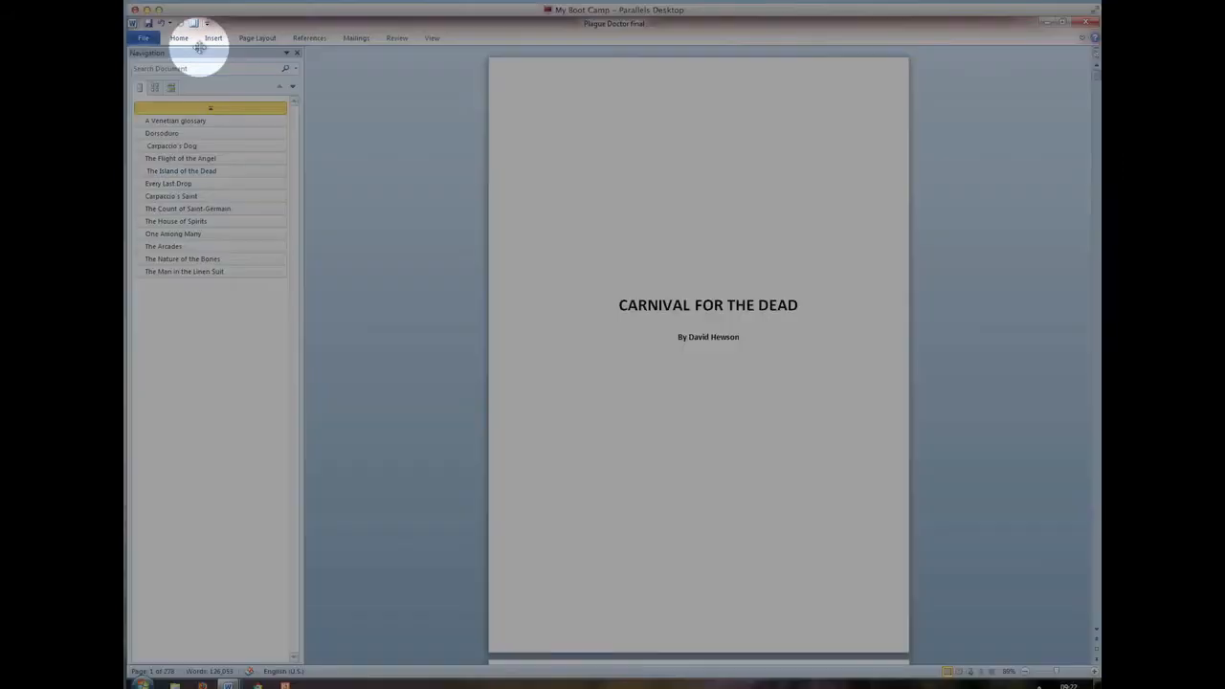
- Reach Word Options > Customize Ribbon and select References in the Main Tabs list
{"action": "left_click", "coordinate": [142, 39]}
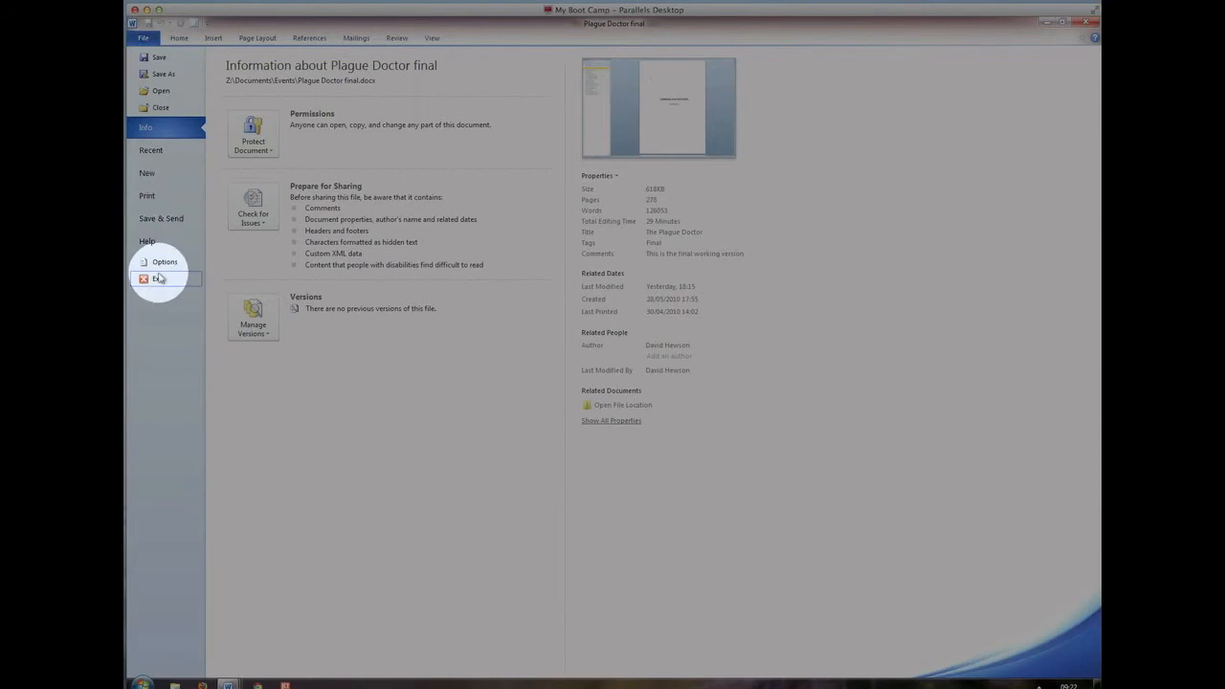
{"action": "left_click", "coordinate": [164, 261]}
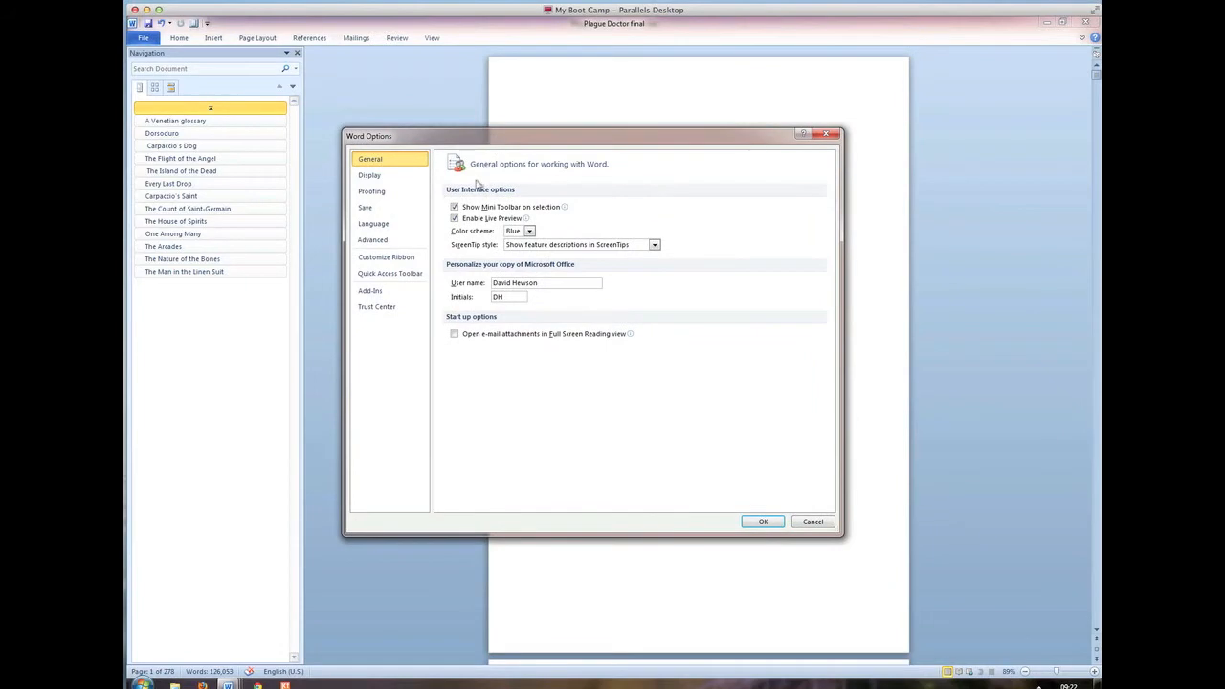
{"action": "left_click", "coordinate": [387, 256]}
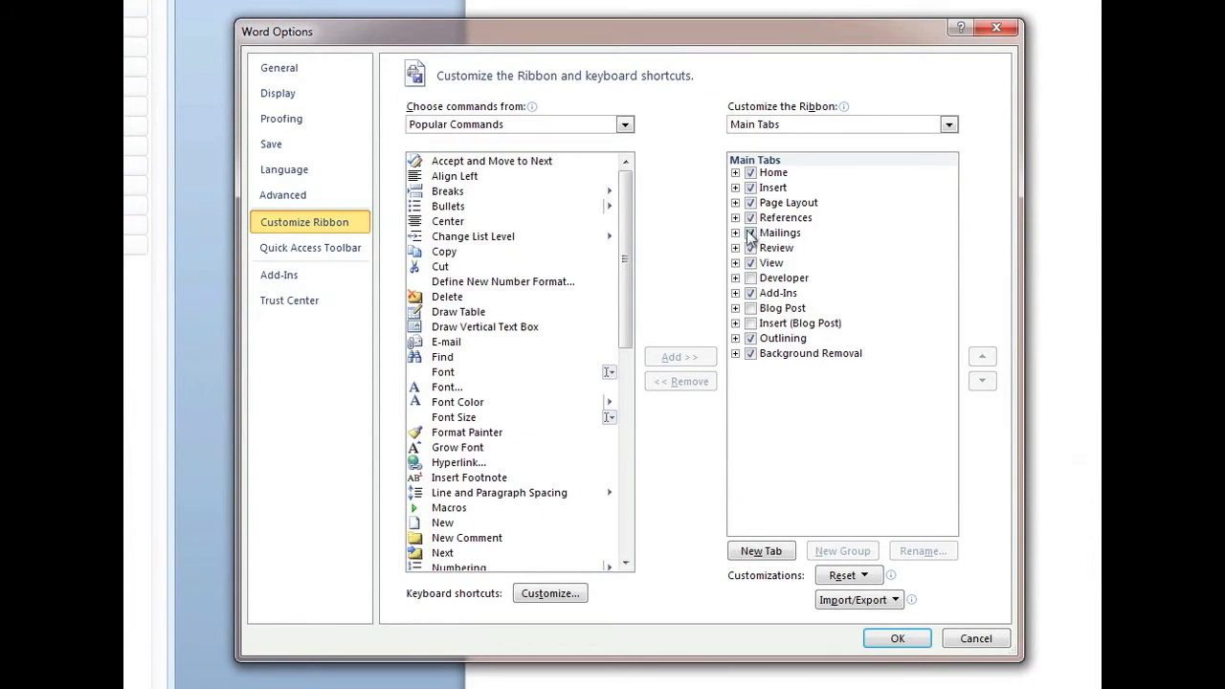
{"action": "left_click", "coordinate": [784, 218]}
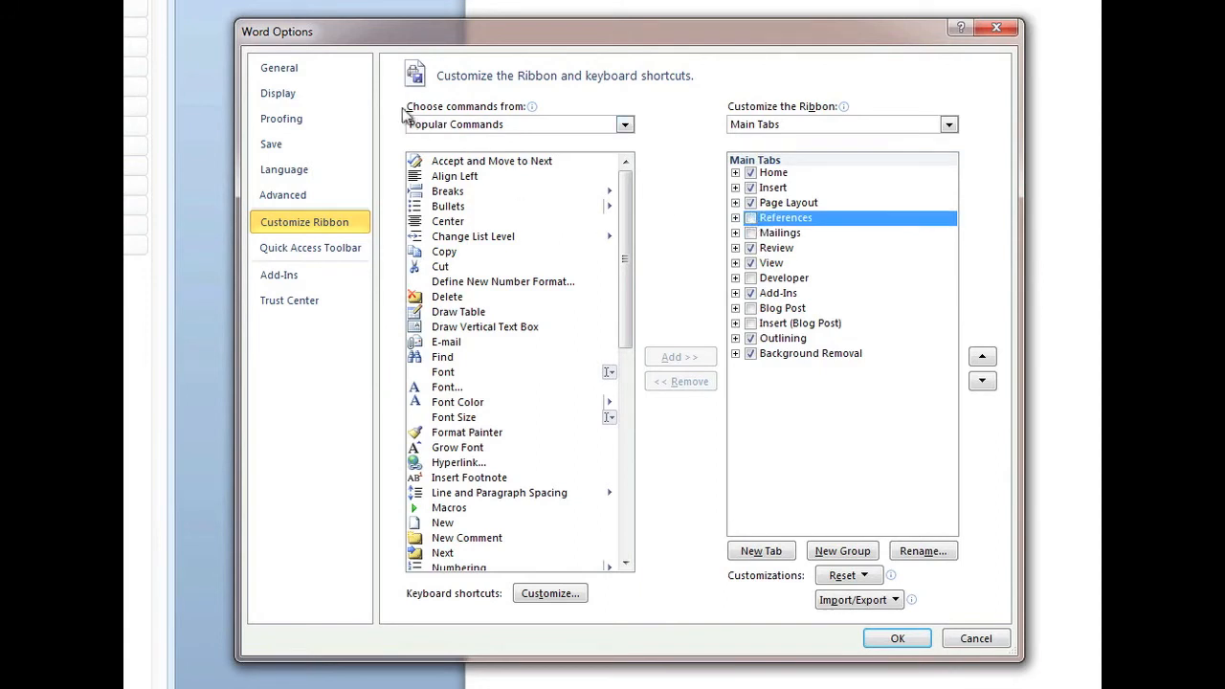
- Set the General colour scheme to Black and apply it, returning to the title page
{"action": "left_click", "coordinate": [279, 67]}
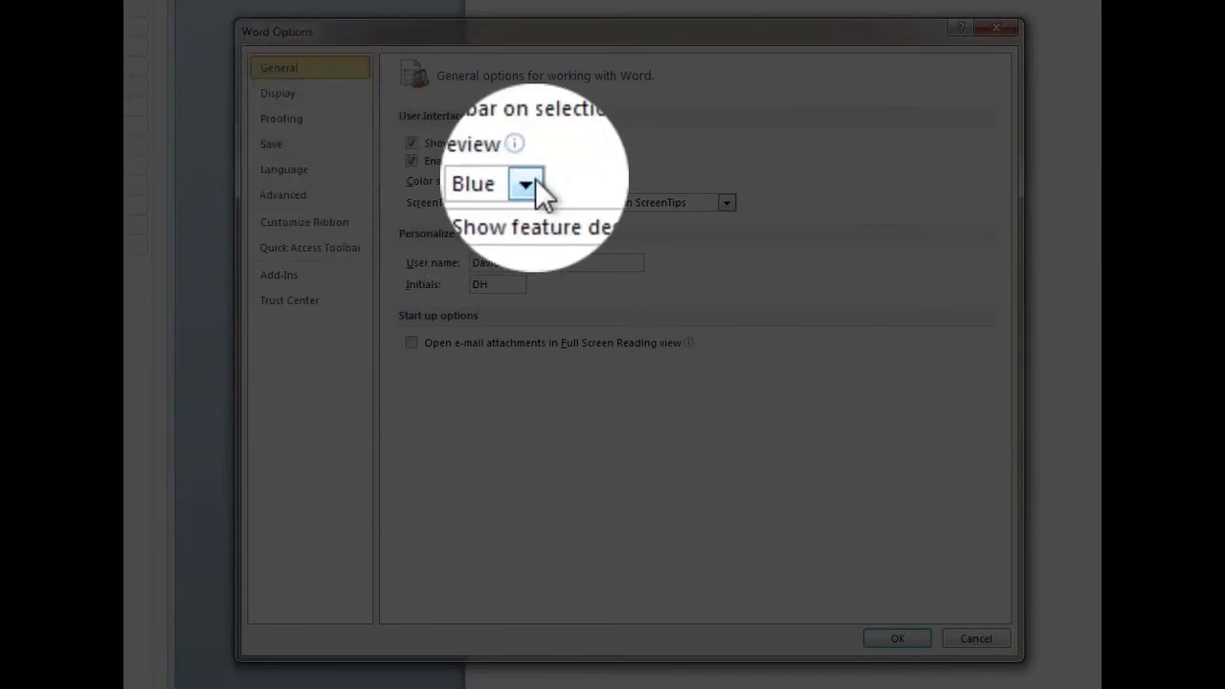
{"action": "left_click", "coordinate": [525, 184]}
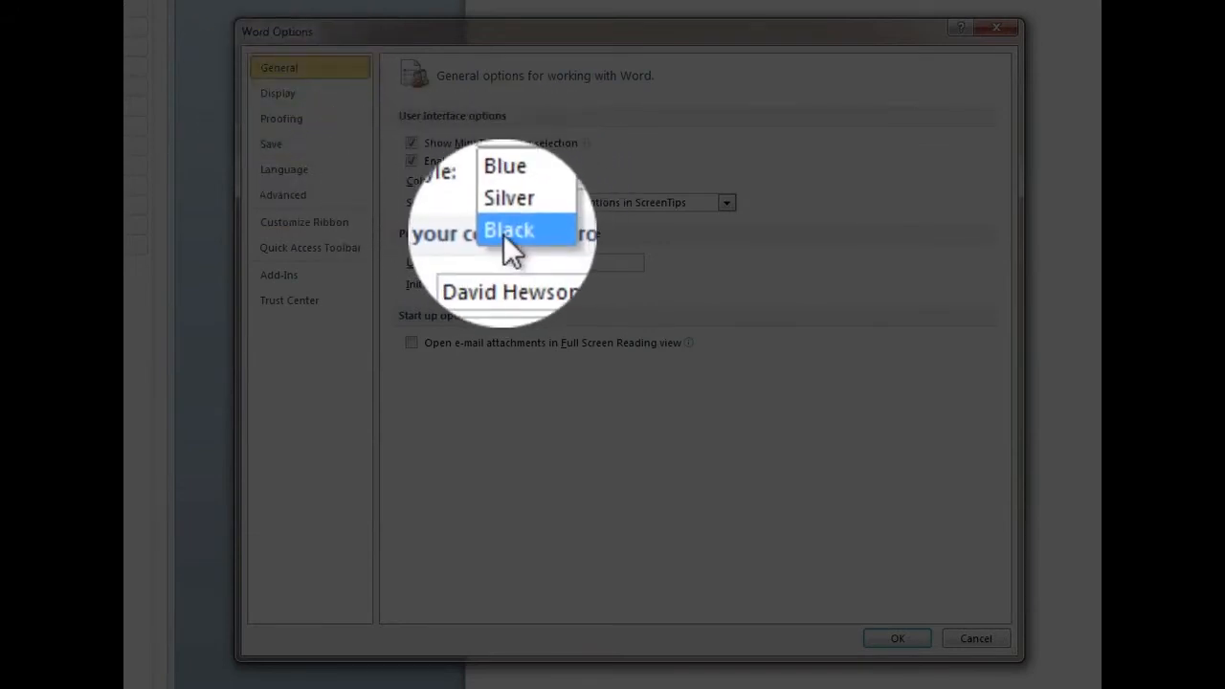
{"action": "left_click", "coordinate": [509, 229]}
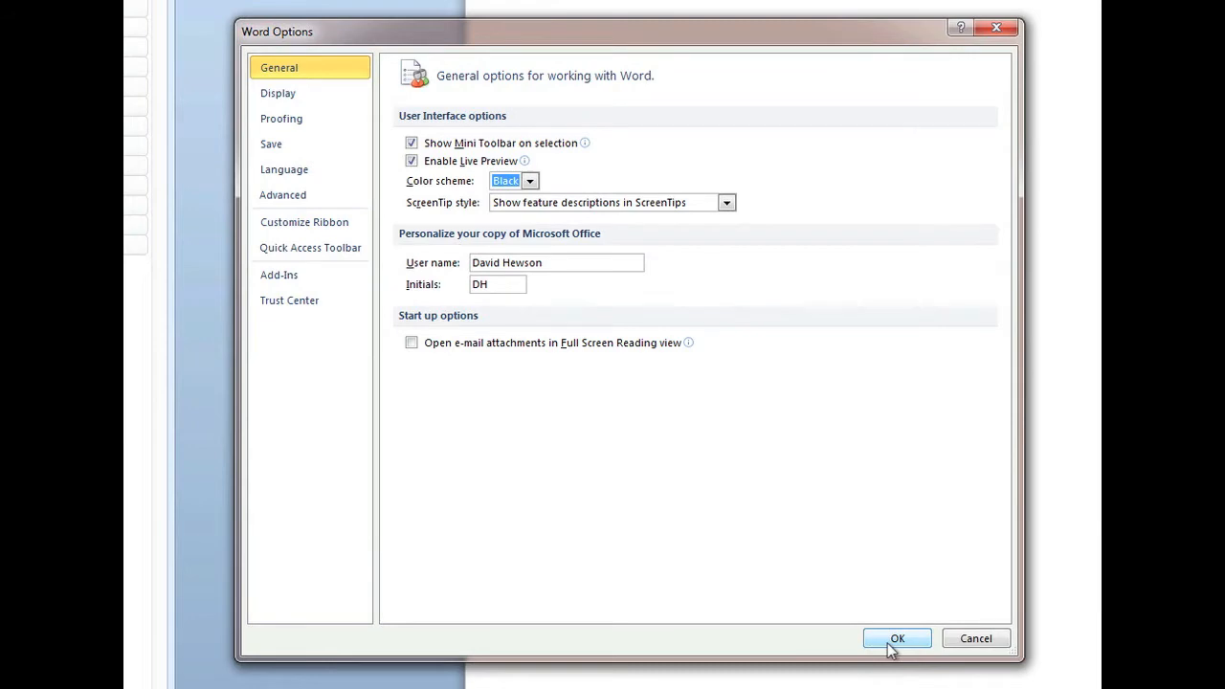
{"action": "left_click", "coordinate": [896, 639]}
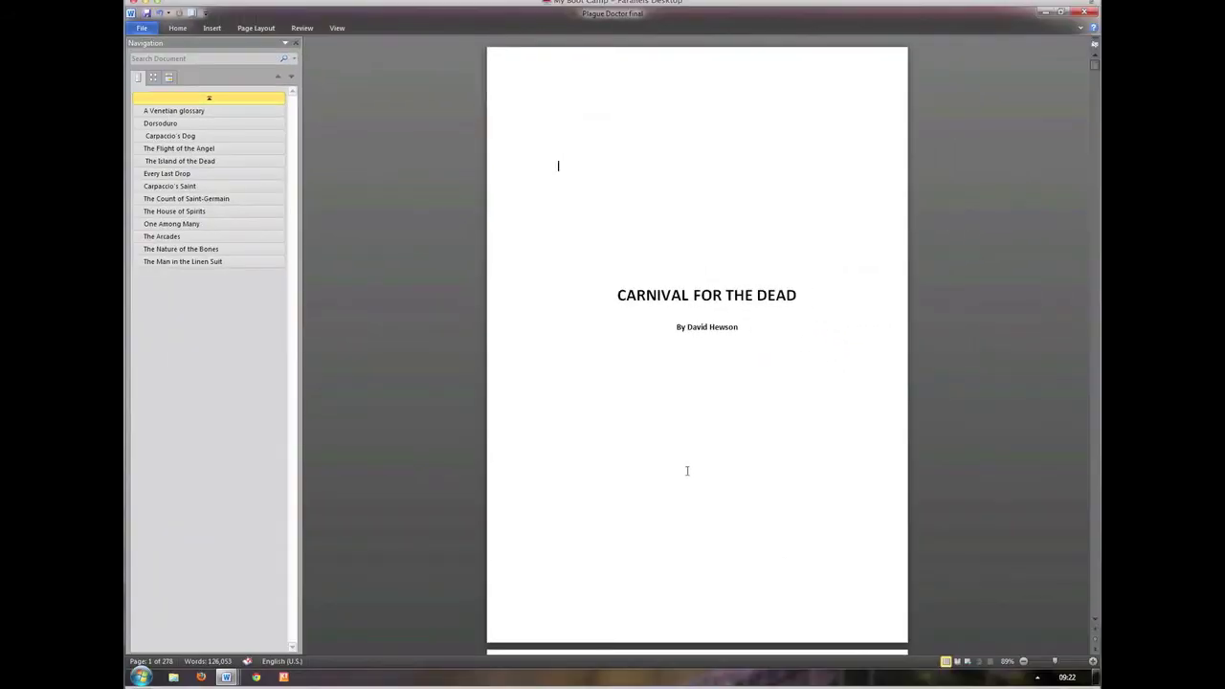
{"action": "scroll", "scroll_direction": "down", "scroll_amount": 3}
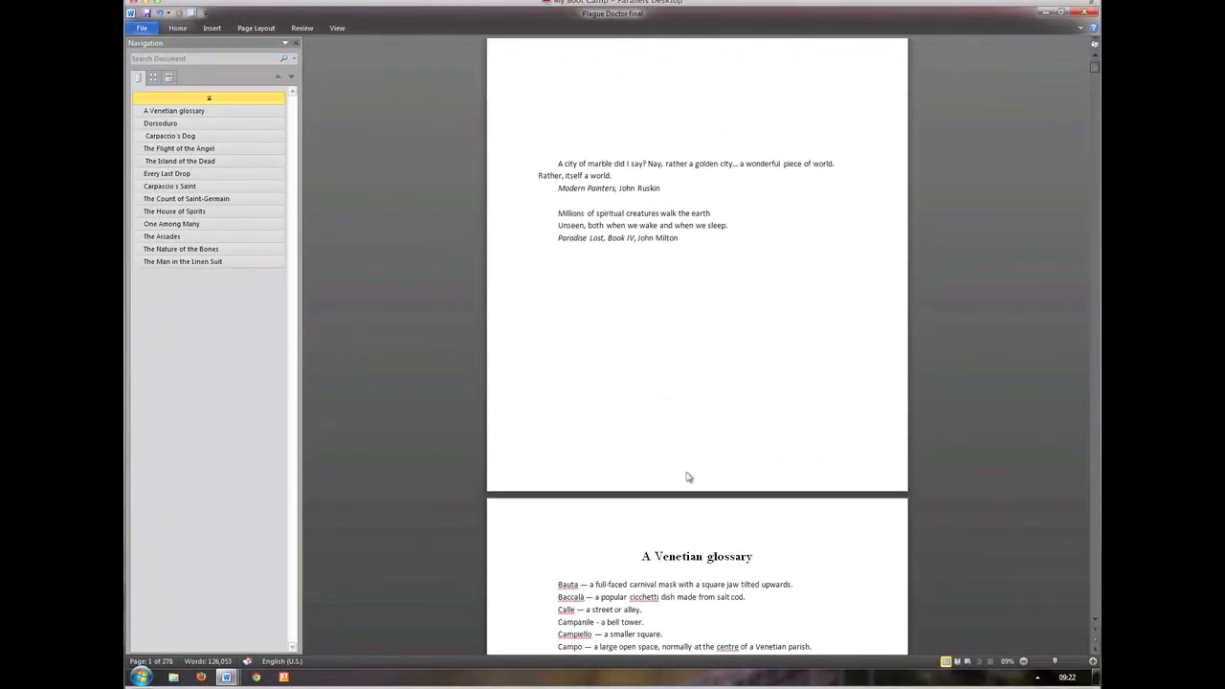
{"action": "scroll", "scroll_direction": "up", "scroll_amount": 3}
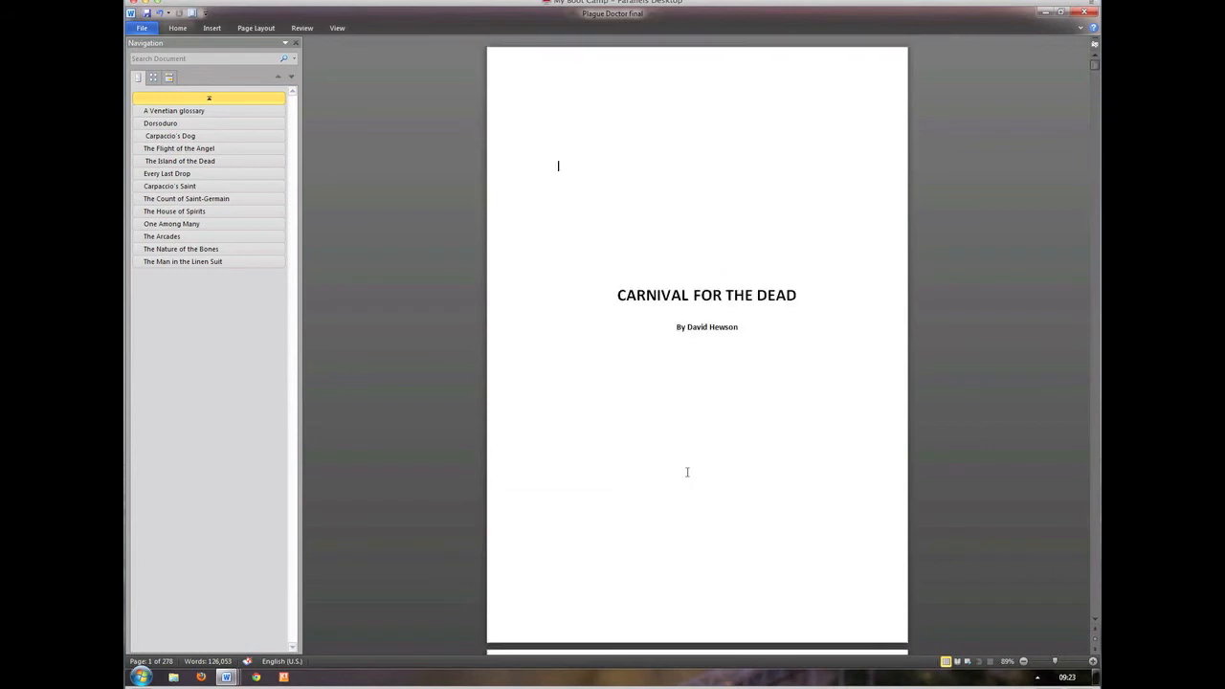
{"action": "mouse_move", "coordinate": [333, 148]}
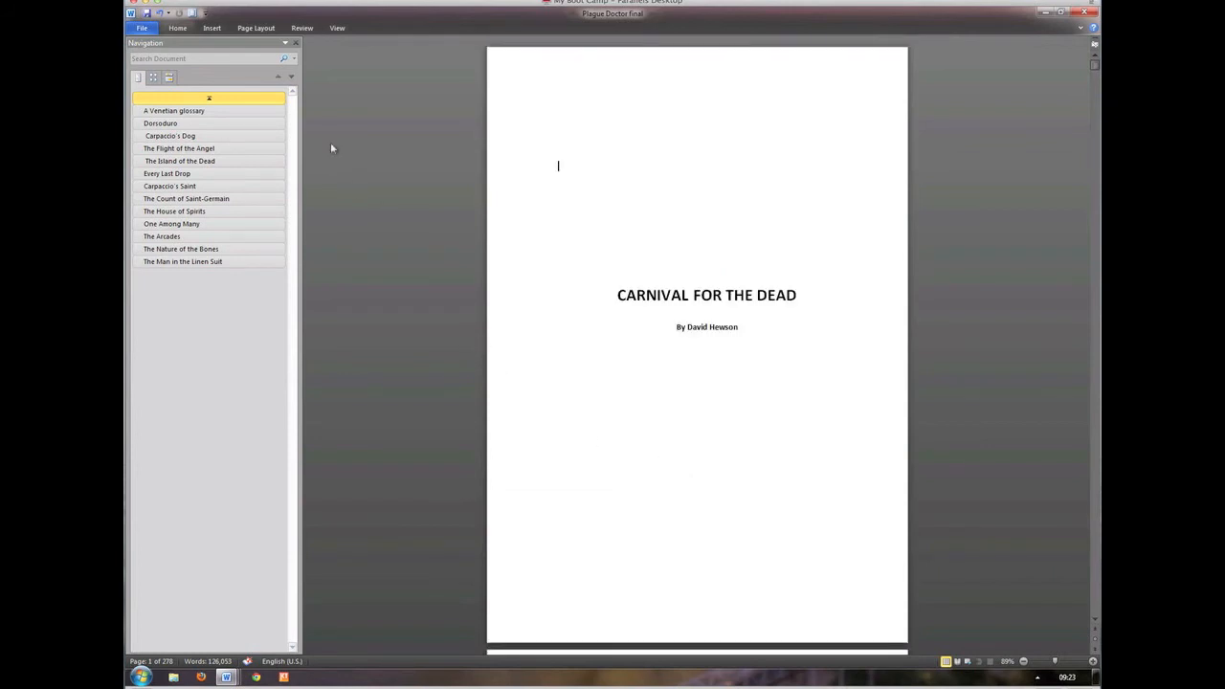
{"action": "mouse_move", "coordinate": [297, 44]}
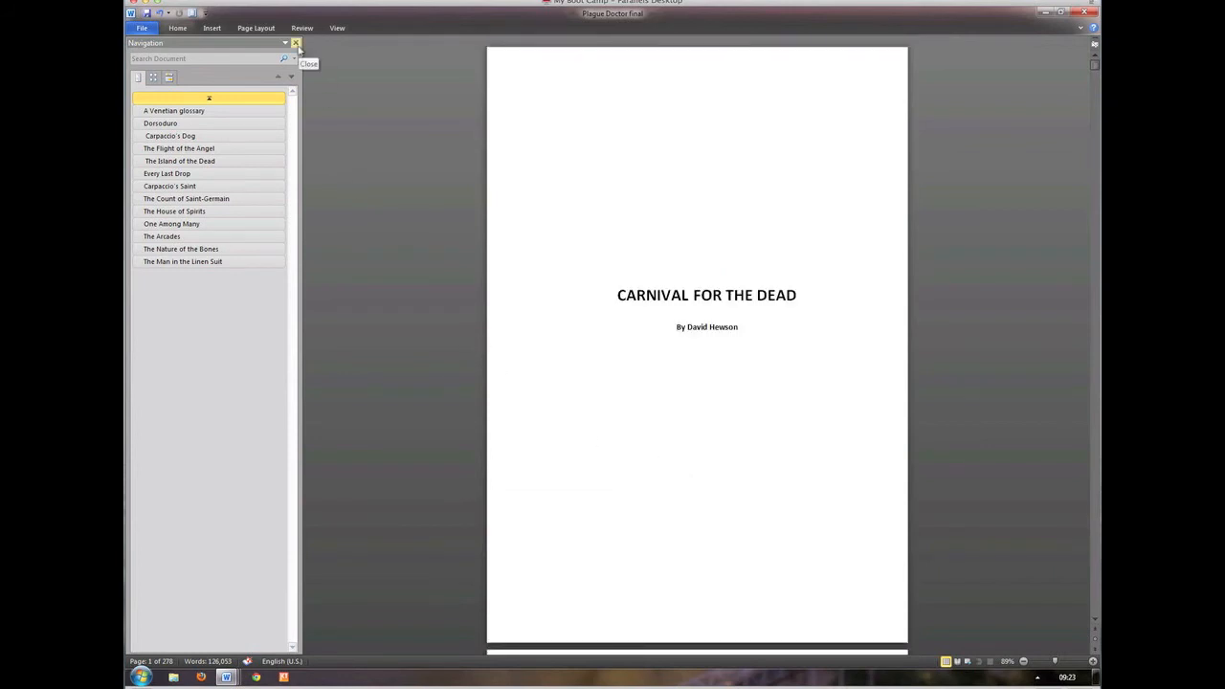
- Close the Navigation pane and scroll past the epigraphs and glossary to the opening chapter
{"action": "left_click", "coordinate": [296, 42]}
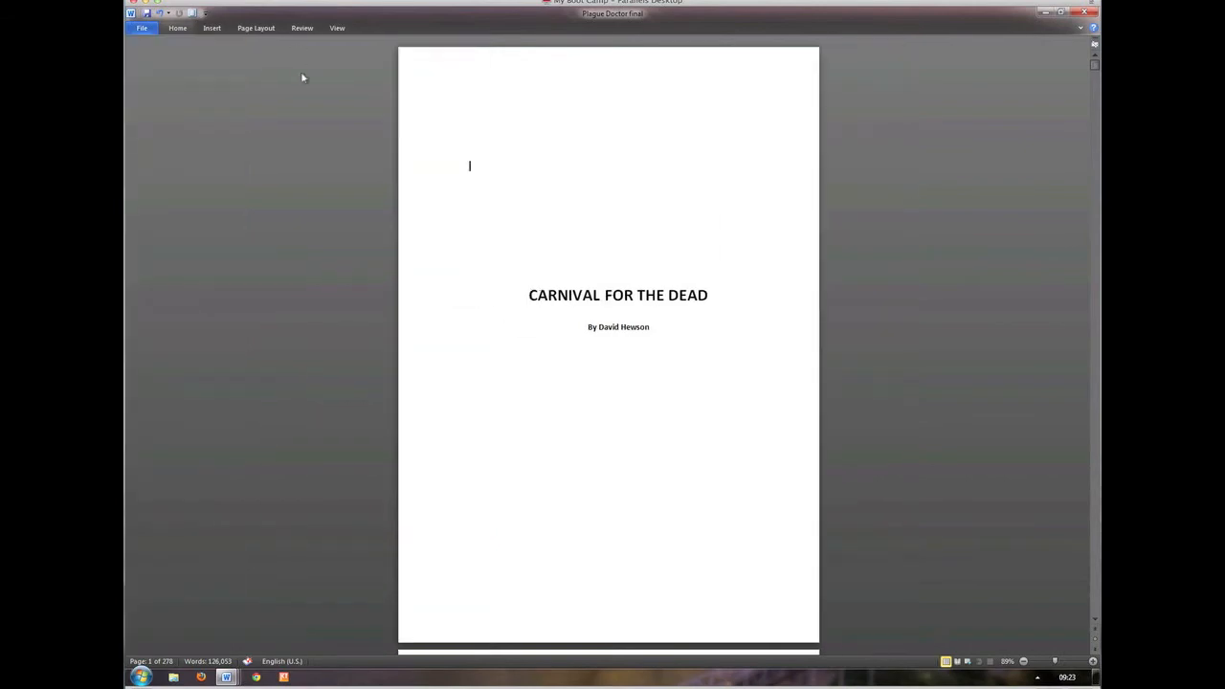
{"action": "scroll", "scroll_direction": "down", "scroll_amount": 3}
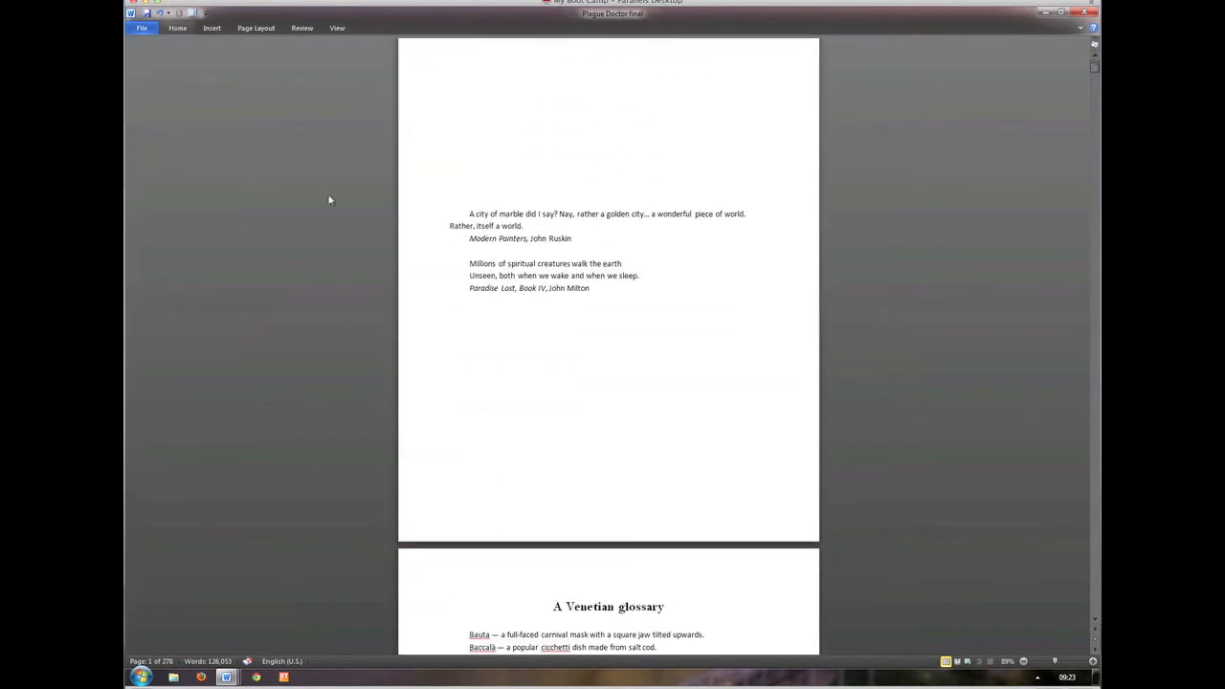
{"action": "scroll", "scroll_direction": "down", "scroll_amount": 3}
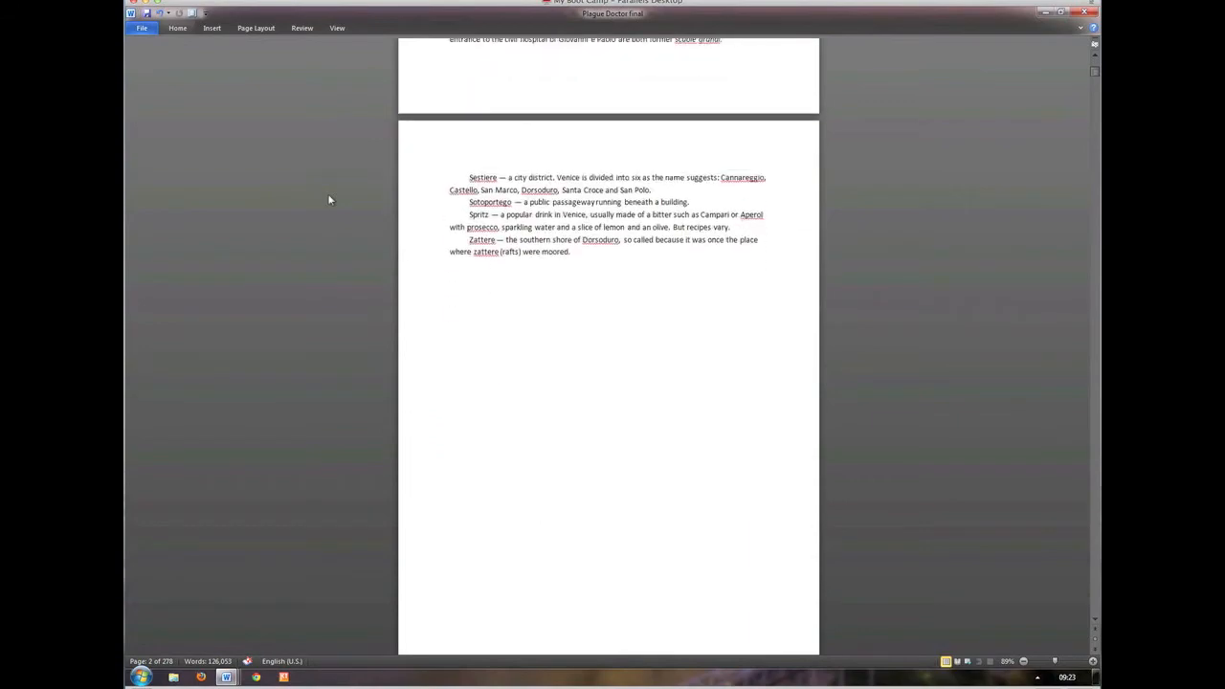
{"action": "scroll", "scroll_direction": "down", "scroll_amount": 3}
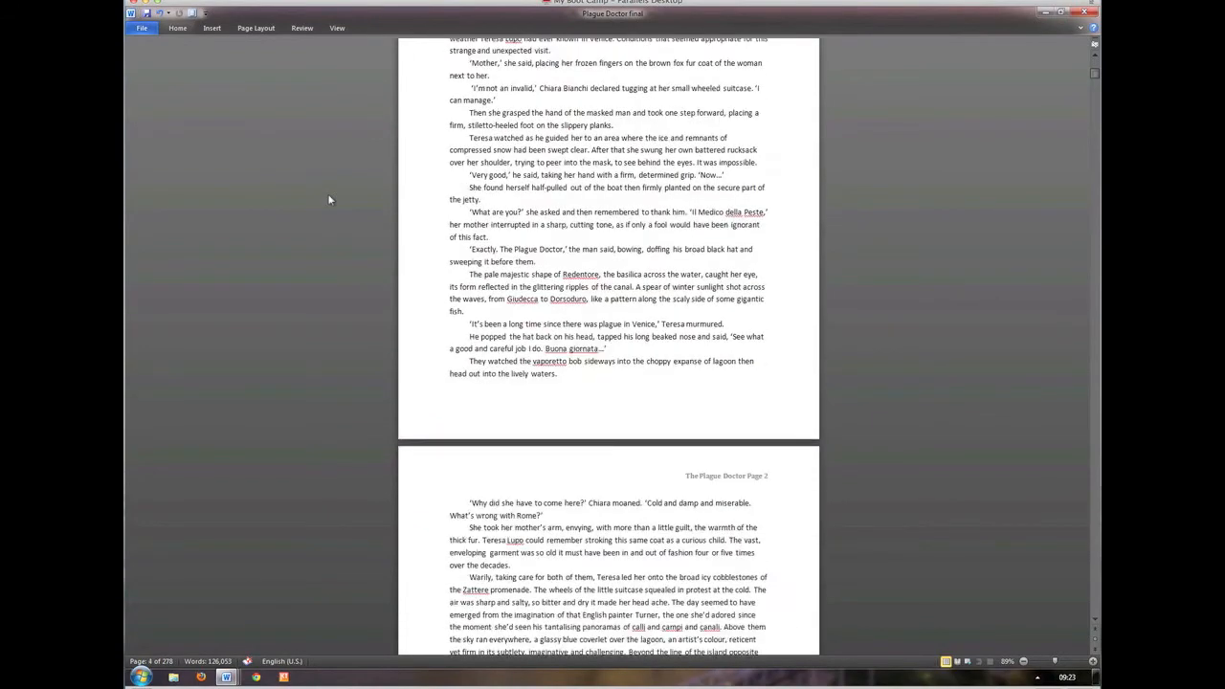
{"action": "scroll", "scroll_direction": "down", "scroll_amount": 3}
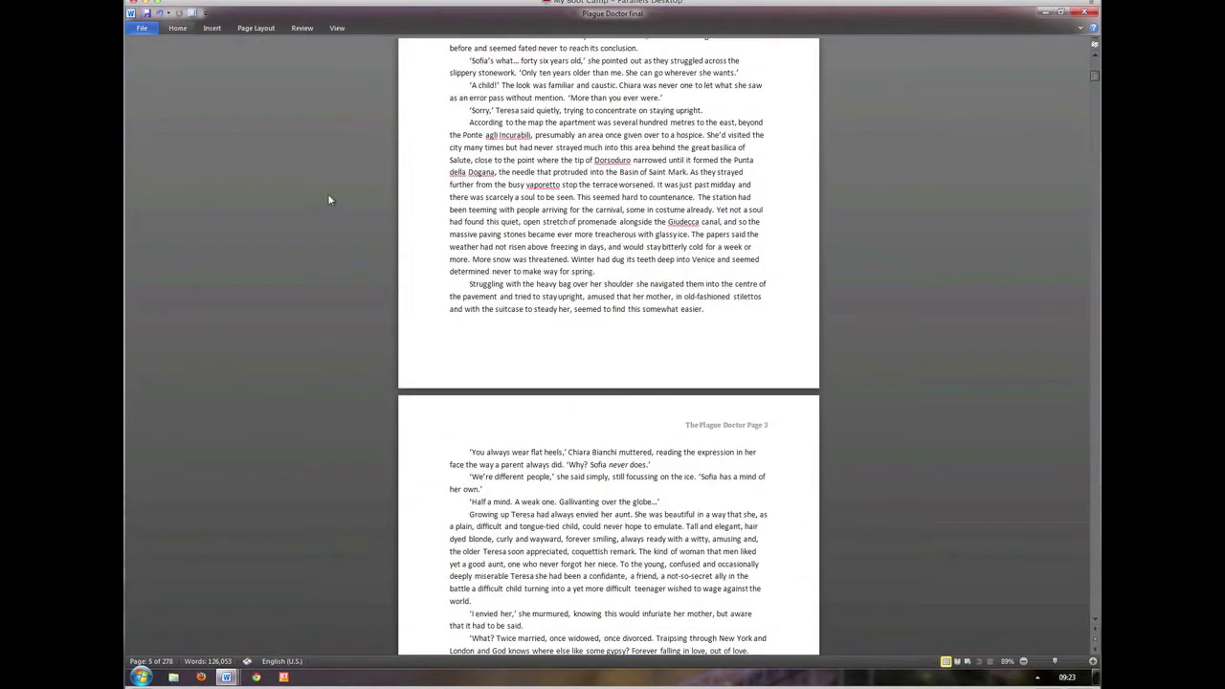
{"action": "scroll", "scroll_direction": "down", "scroll_amount": 3}
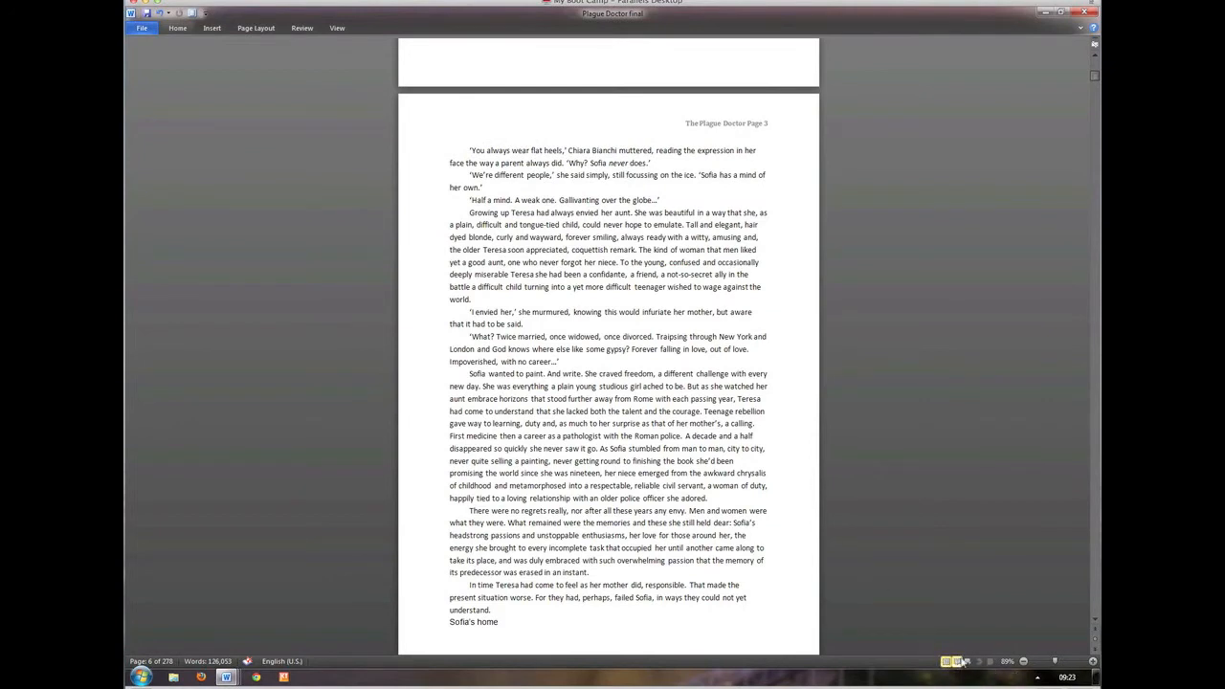
{"action": "mouse_move", "coordinate": [969, 662]}
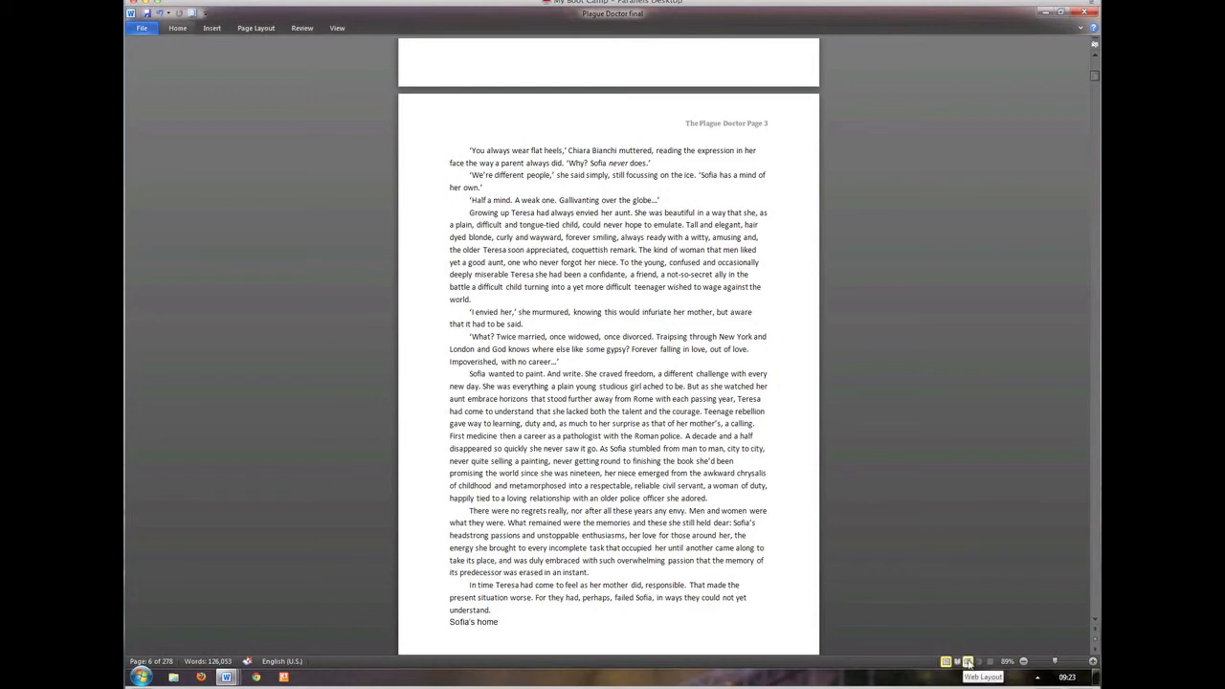
{"action": "mouse_move", "coordinate": [991, 662]}
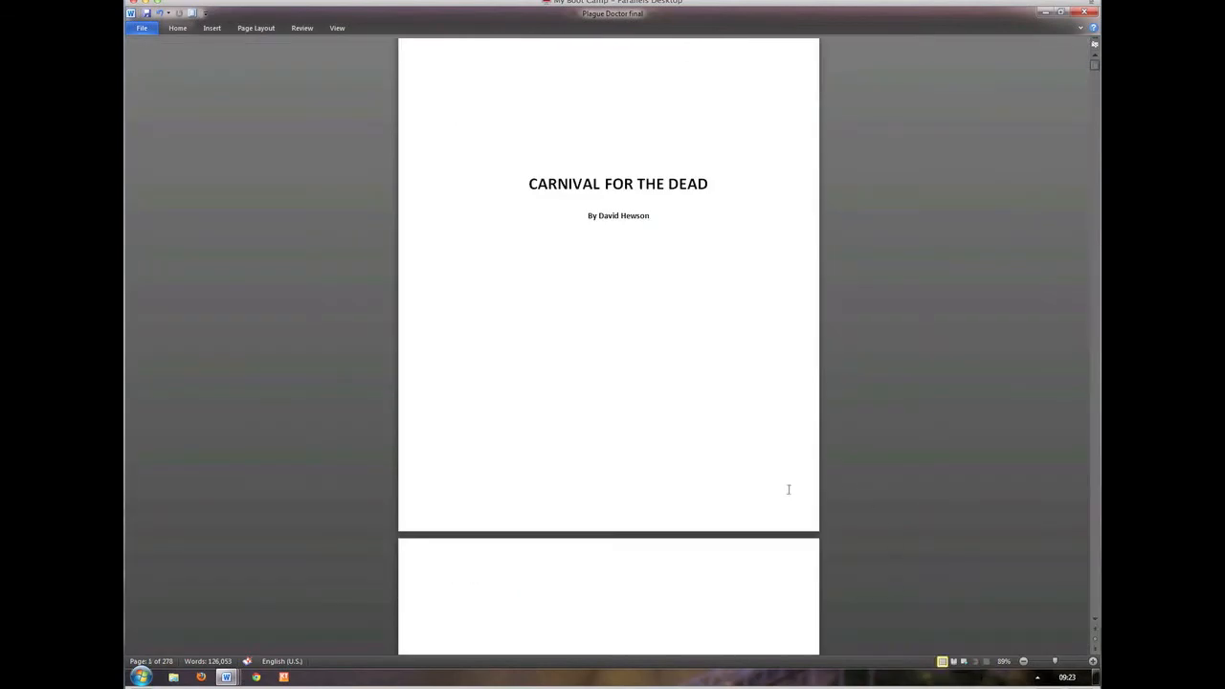
{"action": "scroll", "scroll_direction": "down", "scroll_amount": 3}
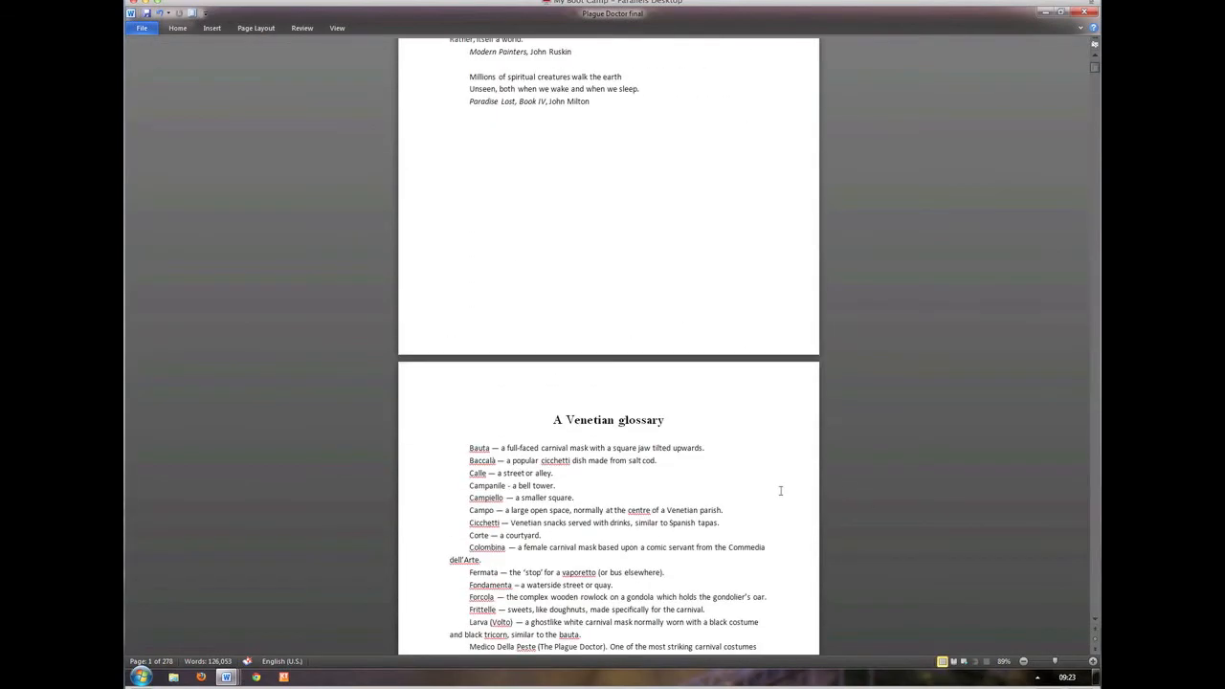
{"action": "scroll", "scroll_direction": "down", "scroll_amount": 3}
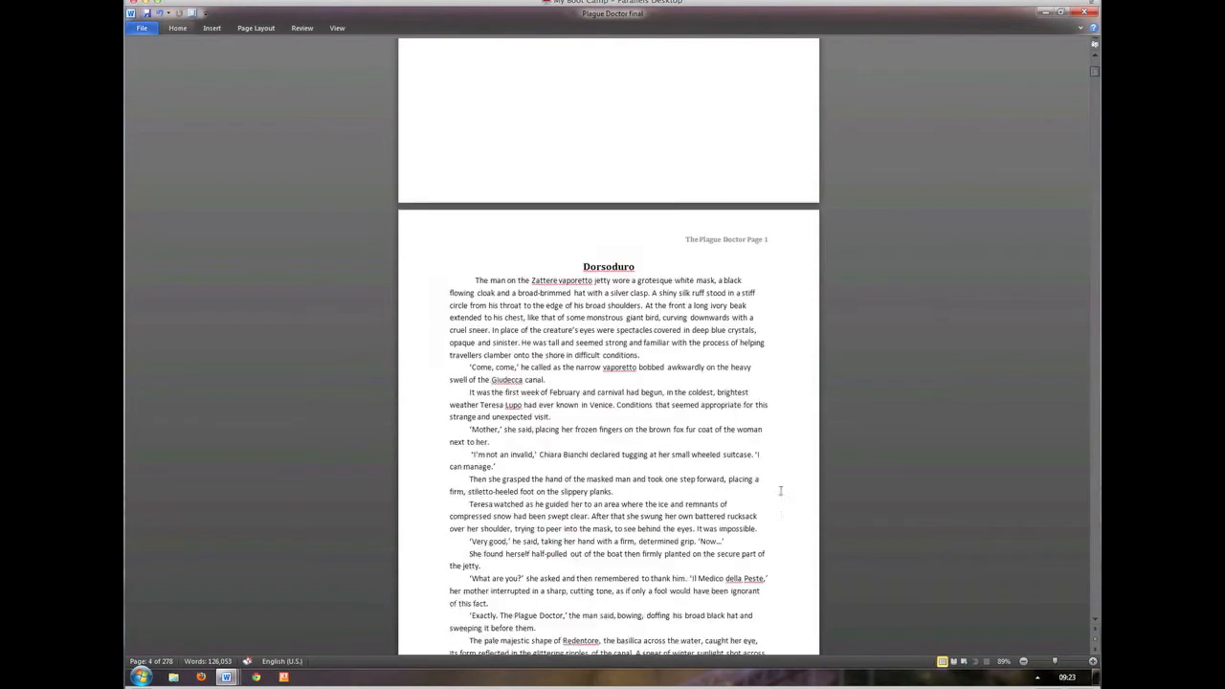
{"action": "scroll", "scroll_direction": "down", "scroll_amount": 3}
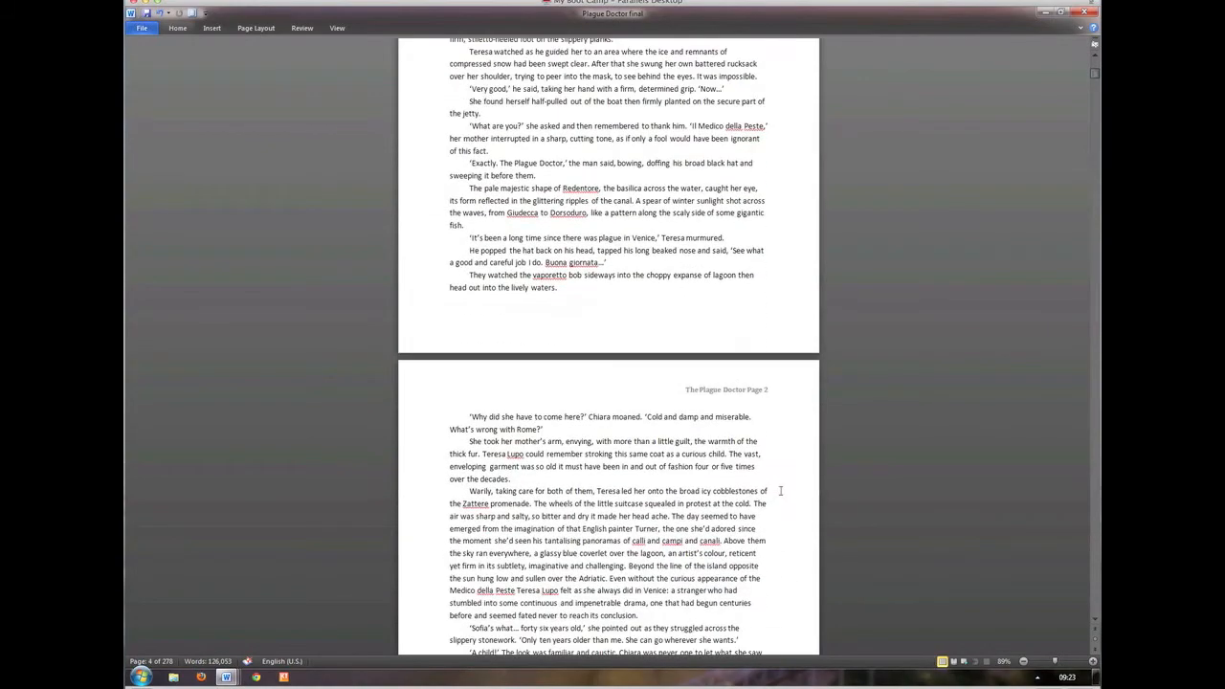
{"action": "scroll", "scroll_direction": "up", "scroll_amount": 3}
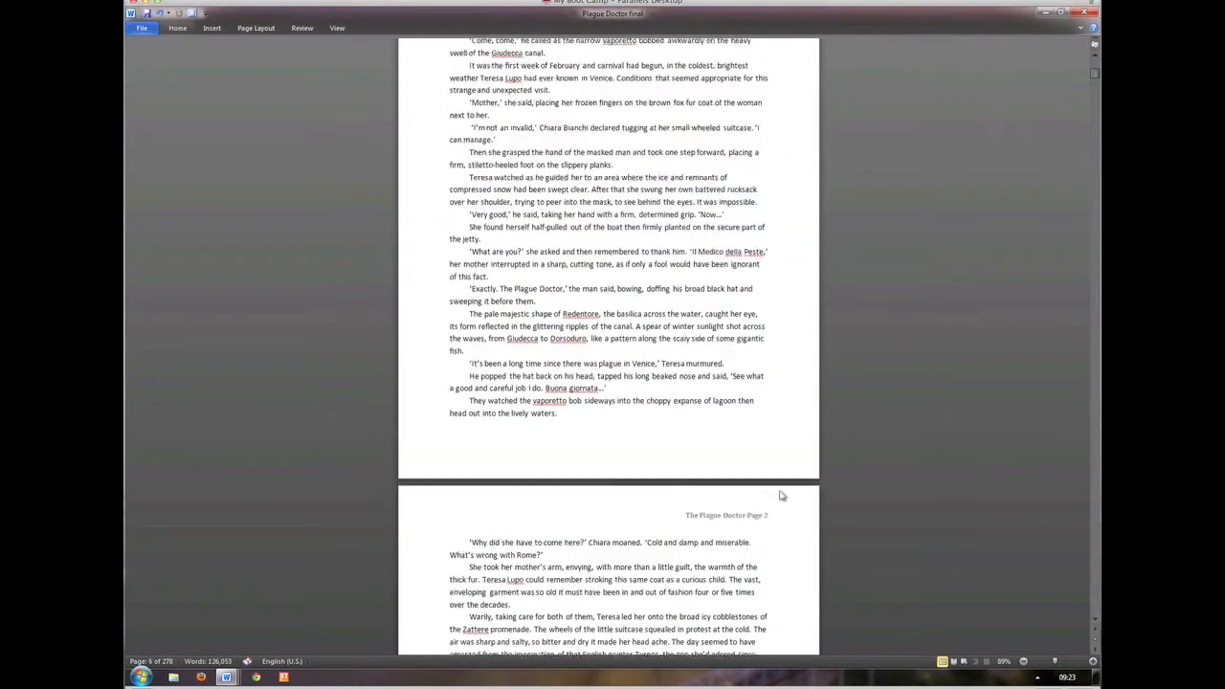
{"action": "scroll", "scroll_direction": "up", "scroll_amount": 3}
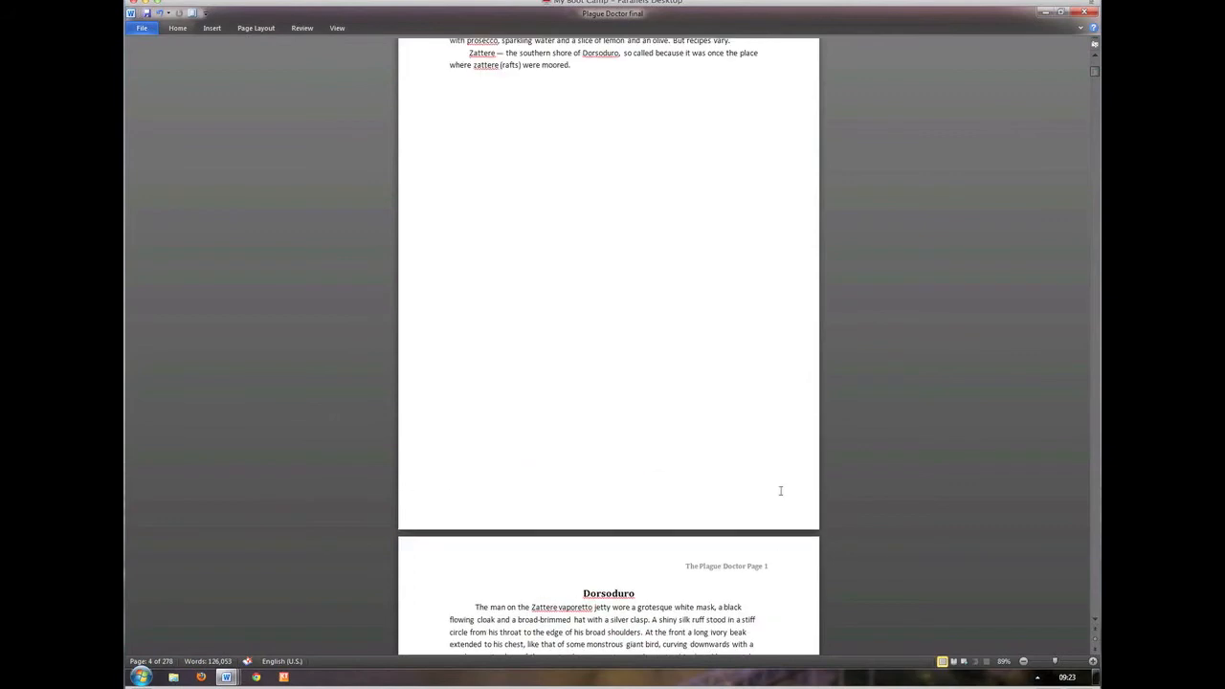
{"action": "scroll", "scroll_direction": "down", "scroll_amount": 3}
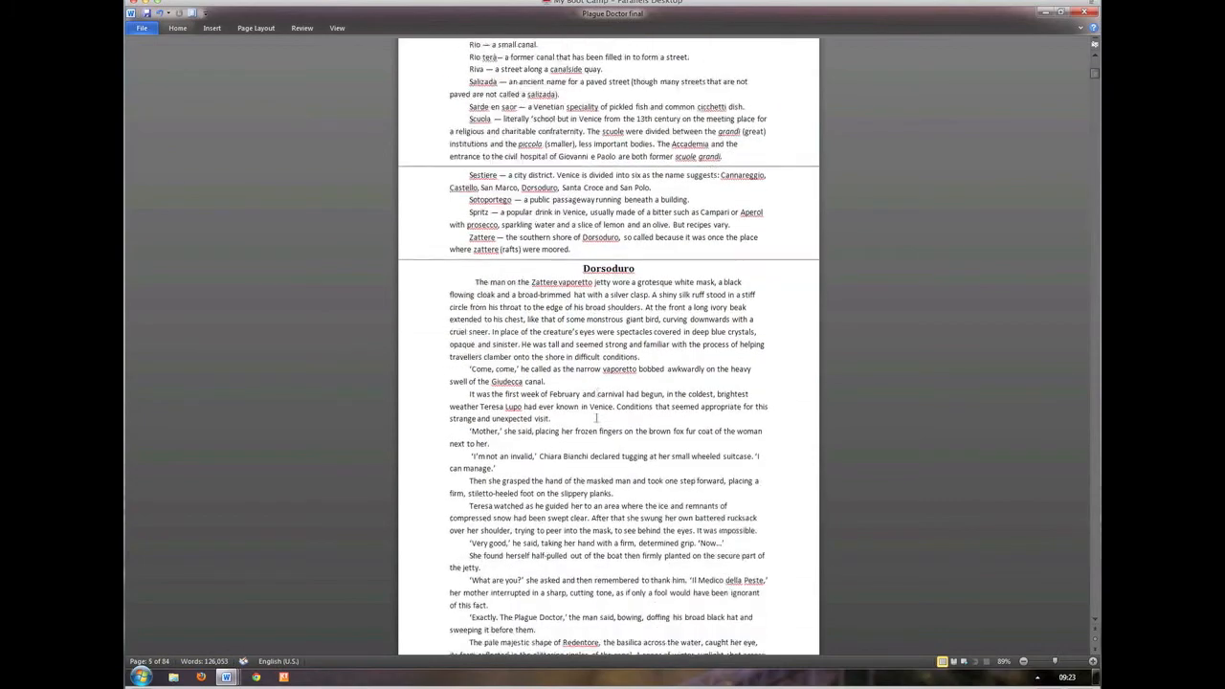
- Scroll down through the continuous gap-free text into the manuscript's later chapters
{"action": "scroll", "scroll_direction": "down", "scroll_amount": 3}
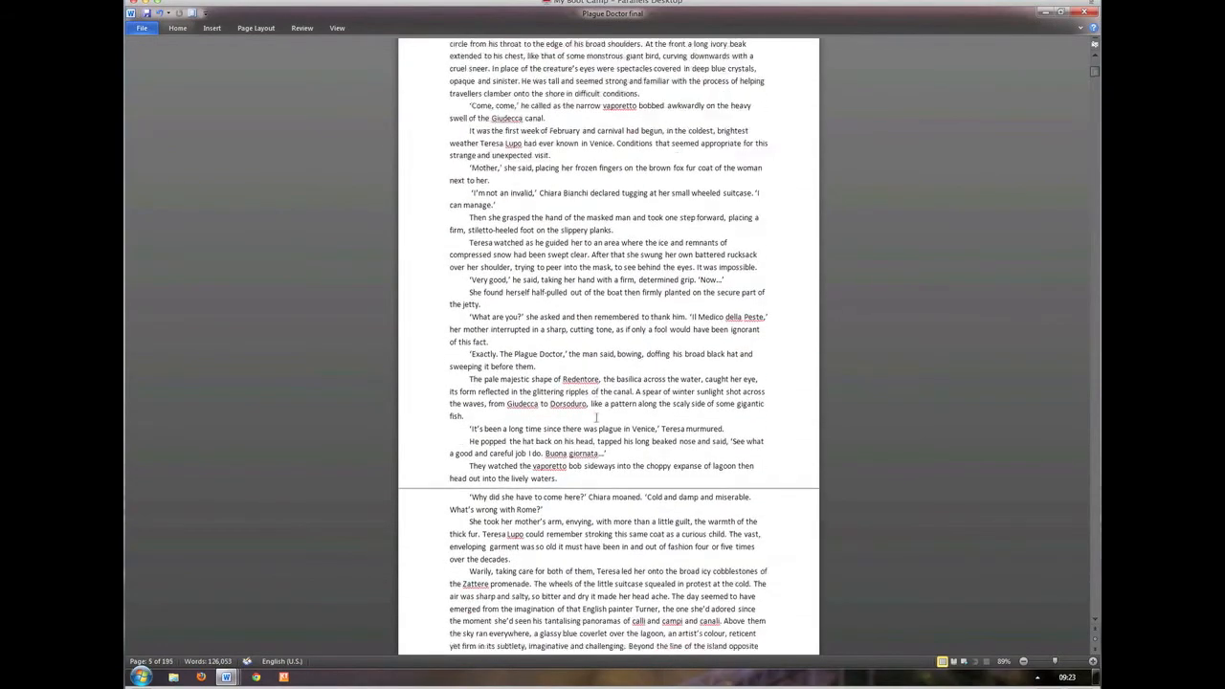
{"action": "scroll", "scroll_direction": "down", "scroll_amount": 3}
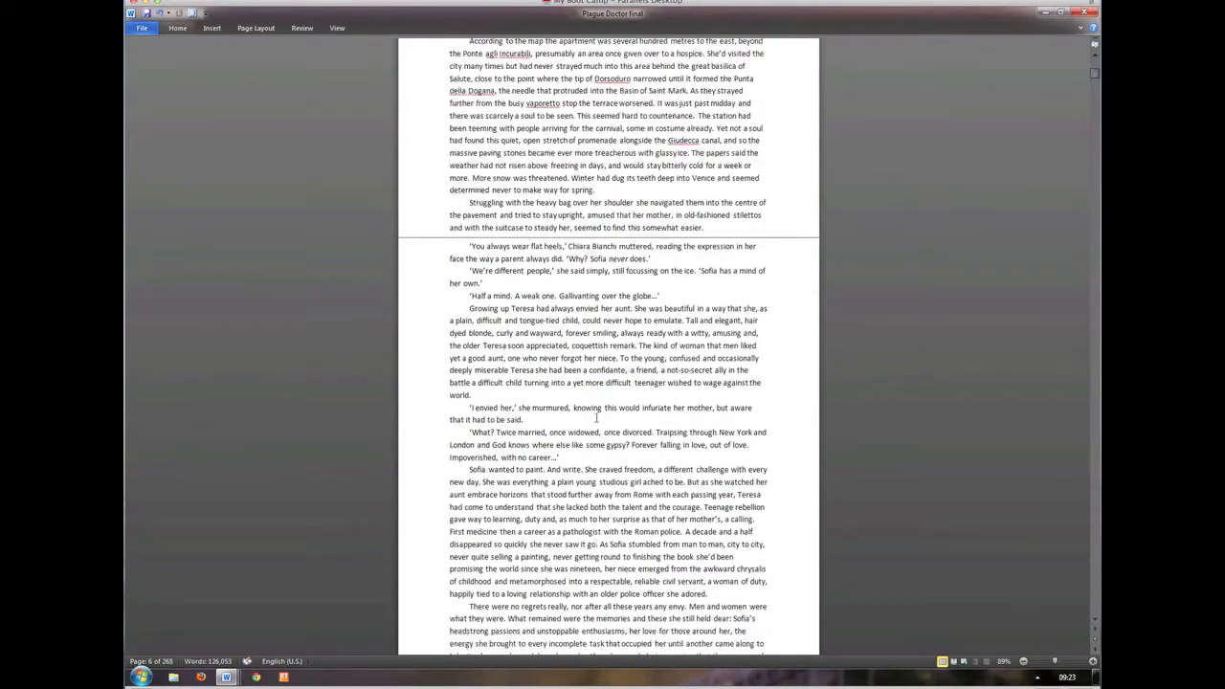
{"action": "scroll", "scroll_direction": "down", "scroll_amount": 3}
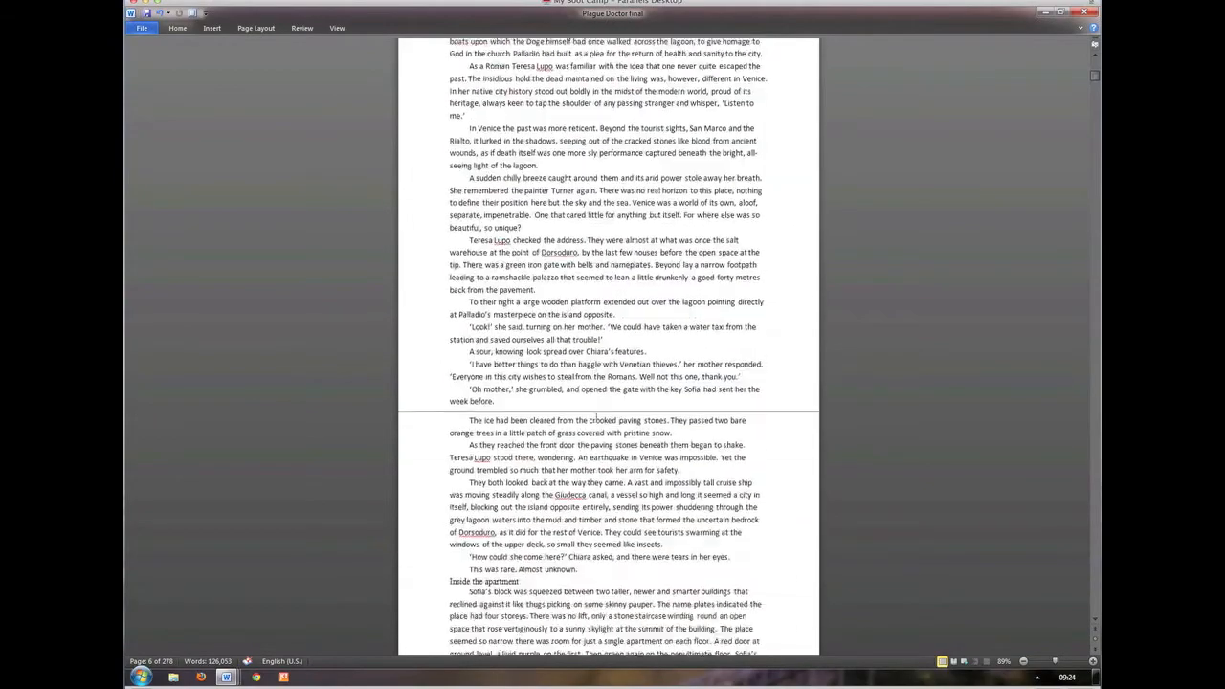
{"action": "scroll", "scroll_direction": "down", "scroll_amount": 3}
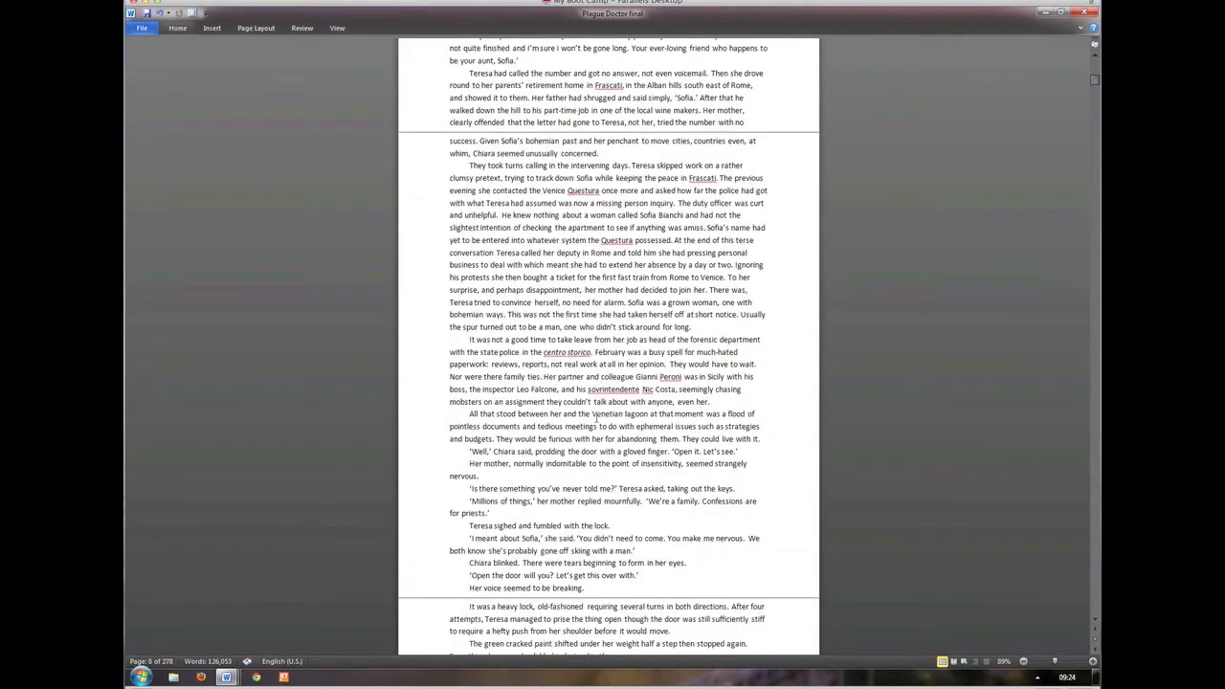
{"action": "scroll", "scroll_direction": "down", "scroll_amount": 3}
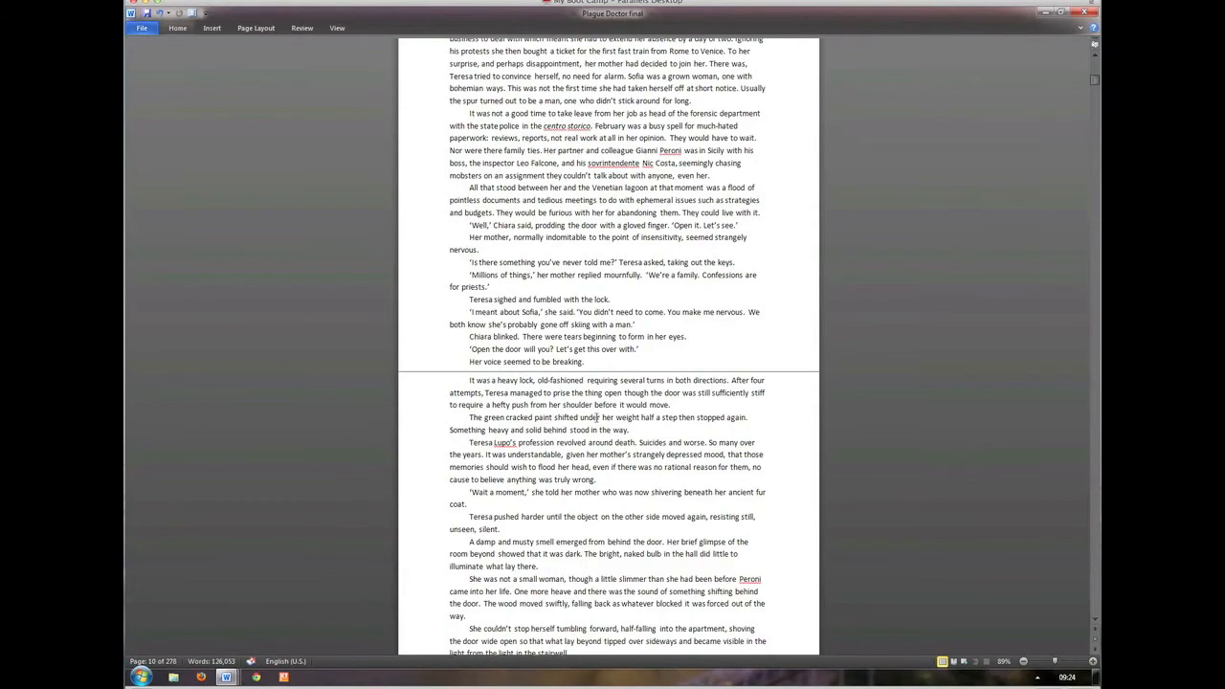
{"action": "scroll", "scroll_direction": "down", "scroll_amount": 3}
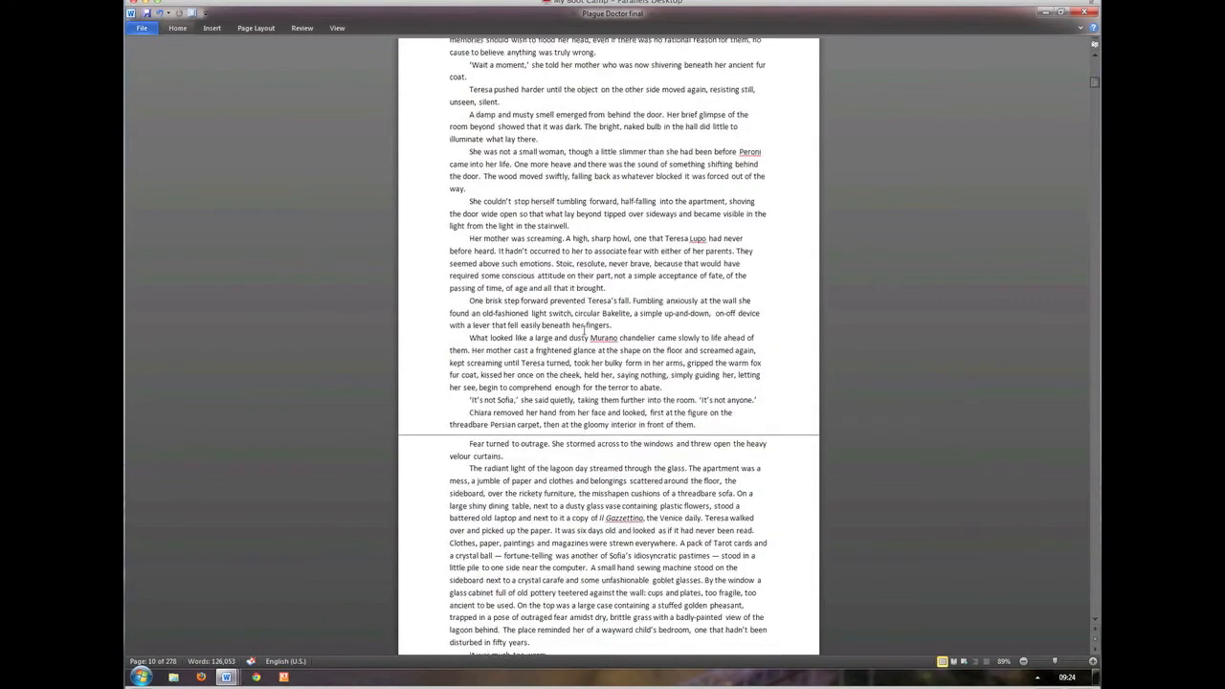
{"action": "scroll", "scroll_direction": "down", "scroll_amount": 3}
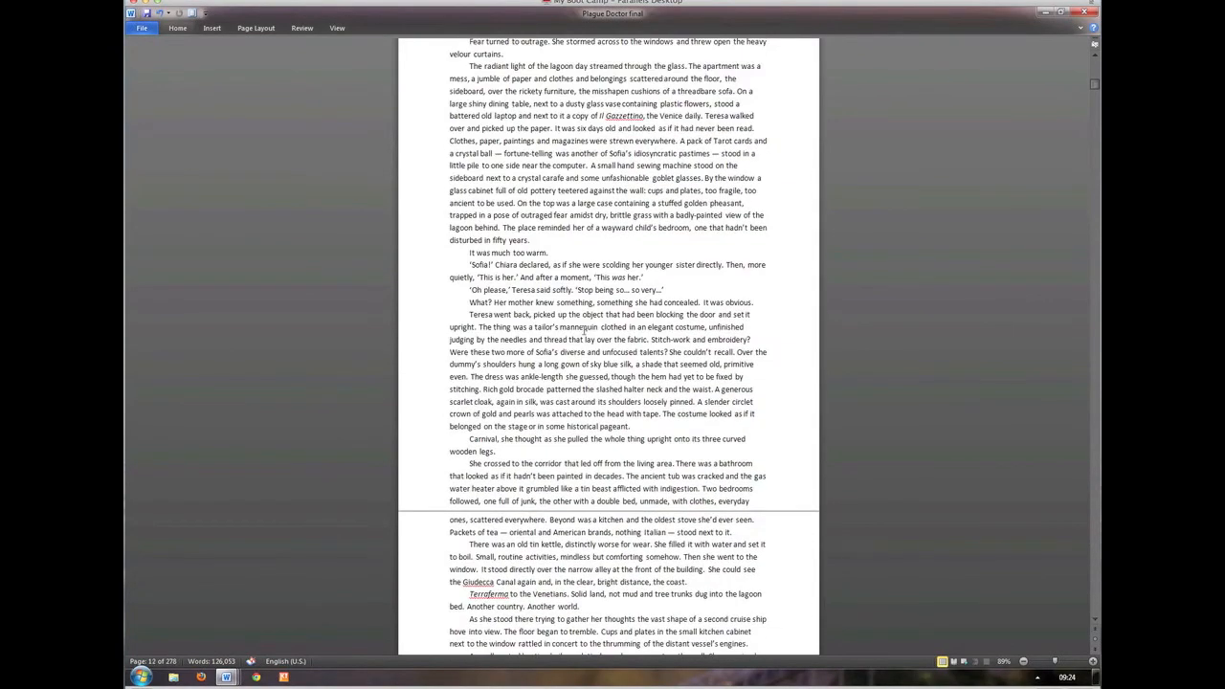
{"action": "scroll", "scroll_direction": "down", "scroll_amount": 3}
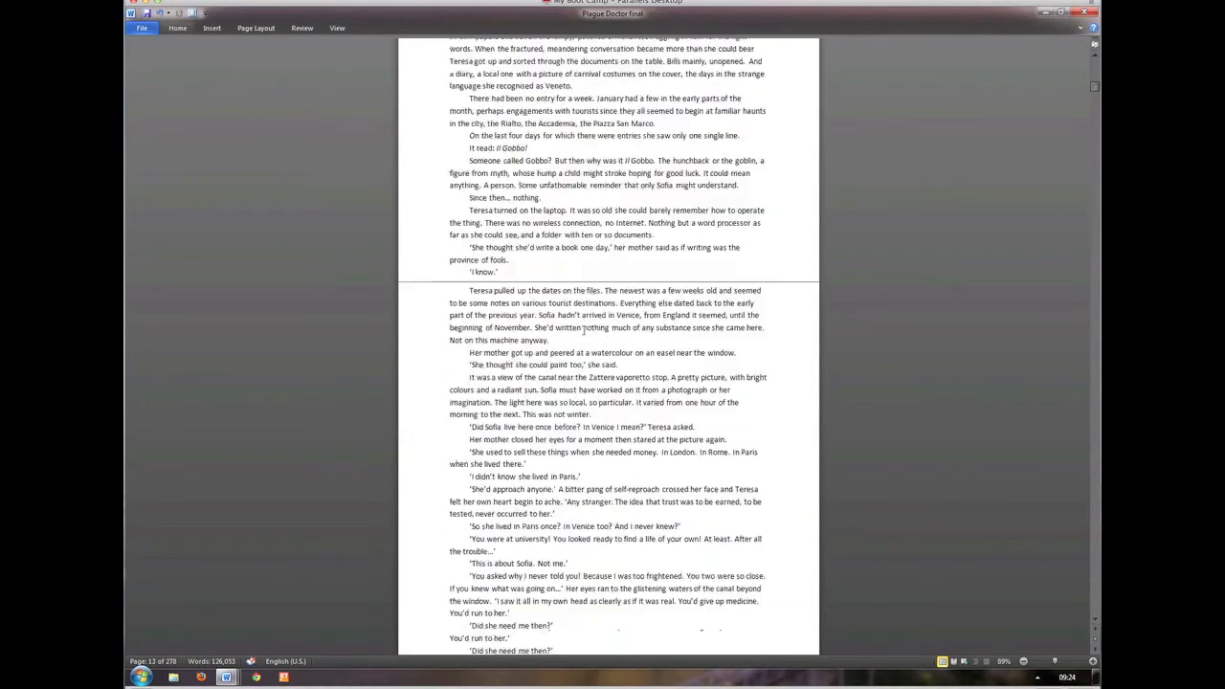
{"action": "scroll", "scroll_direction": "down", "scroll_amount": 3}
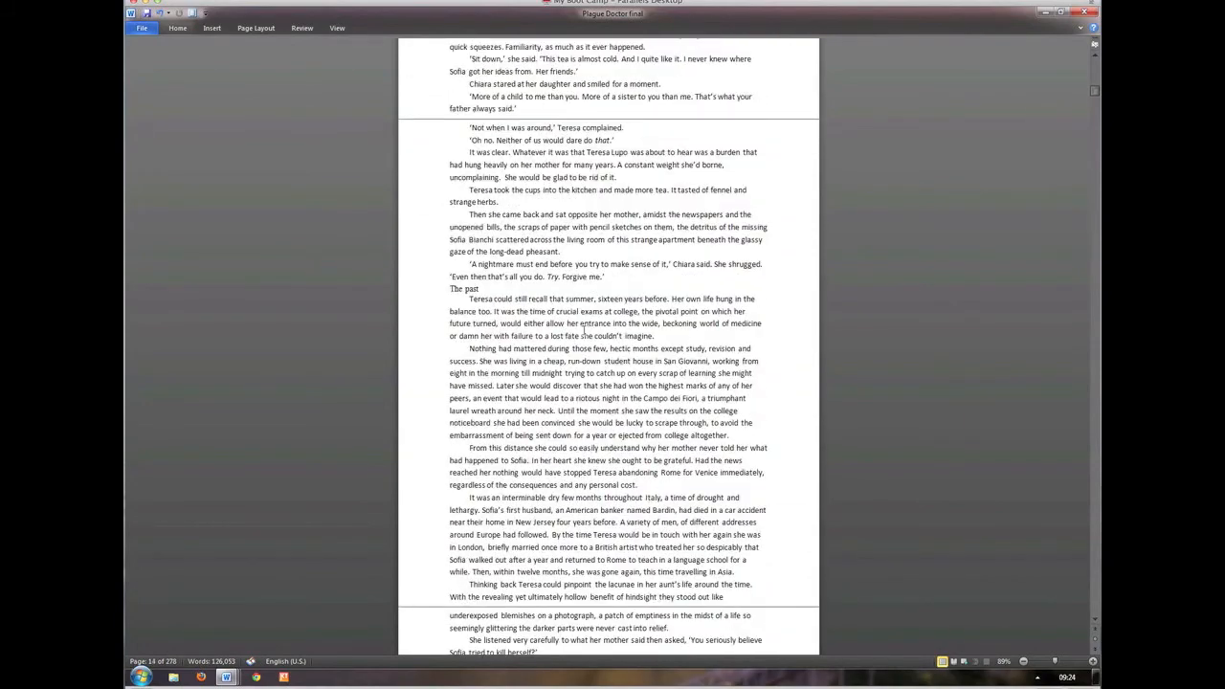